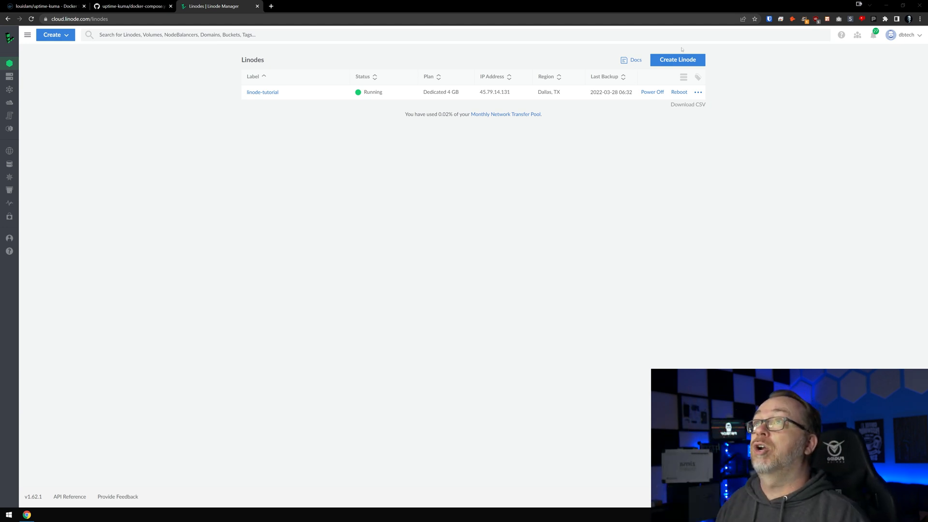
Start a new Linode from the Docker Marketplace app using the Debian 10 image.
left_click(677, 59)
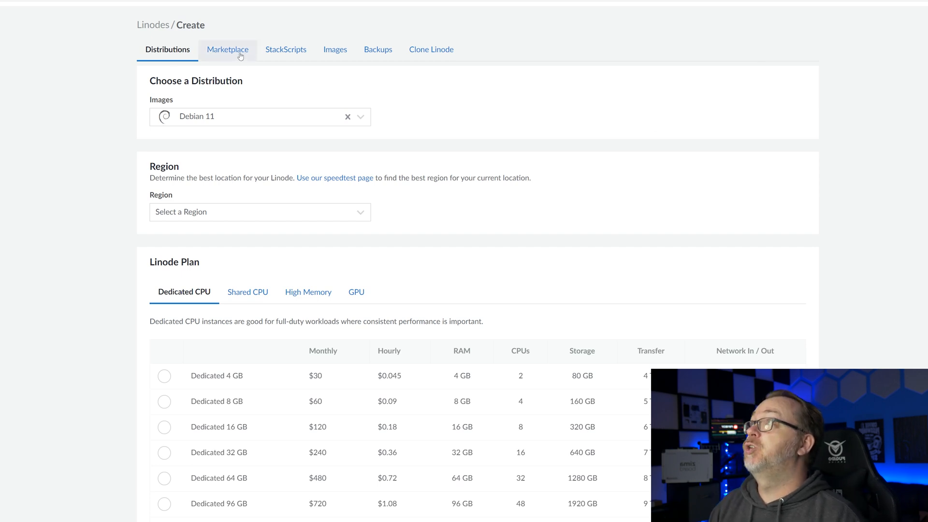
left_click(227, 49)
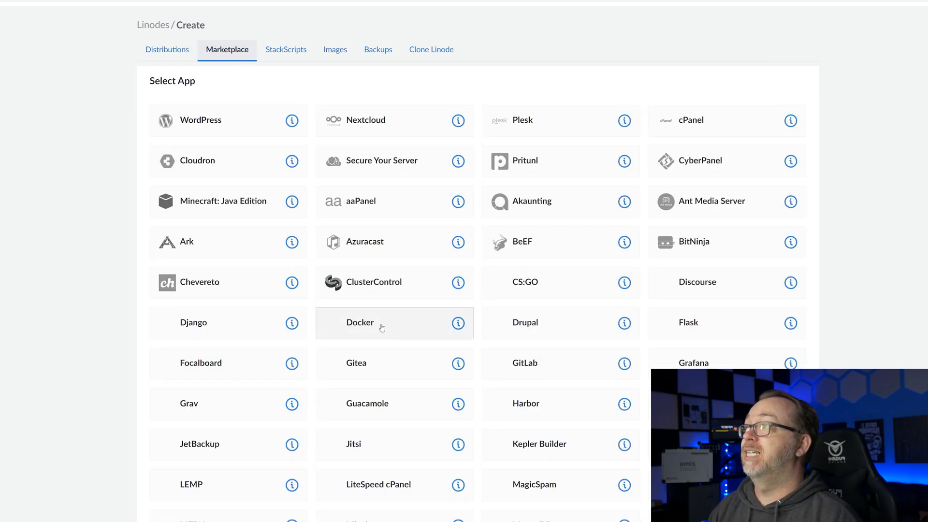
left_click(385, 323)
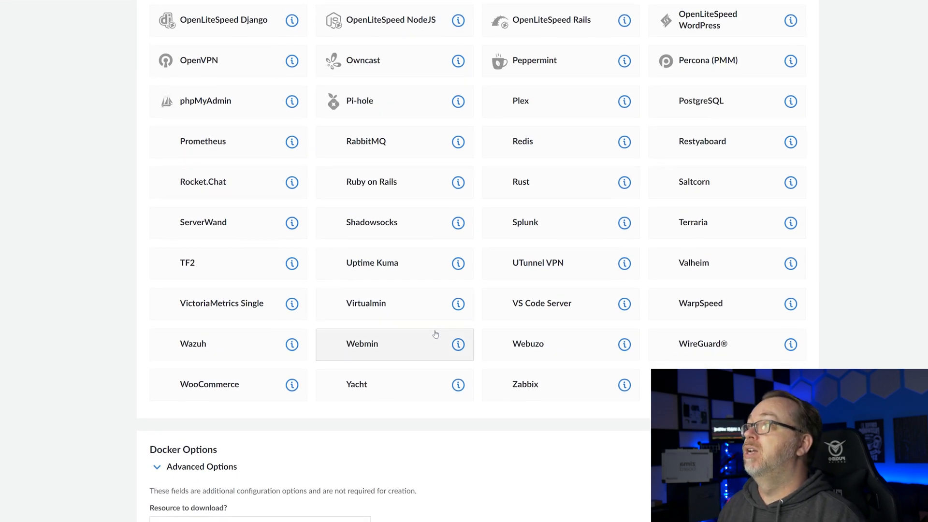
left_click(201, 466)
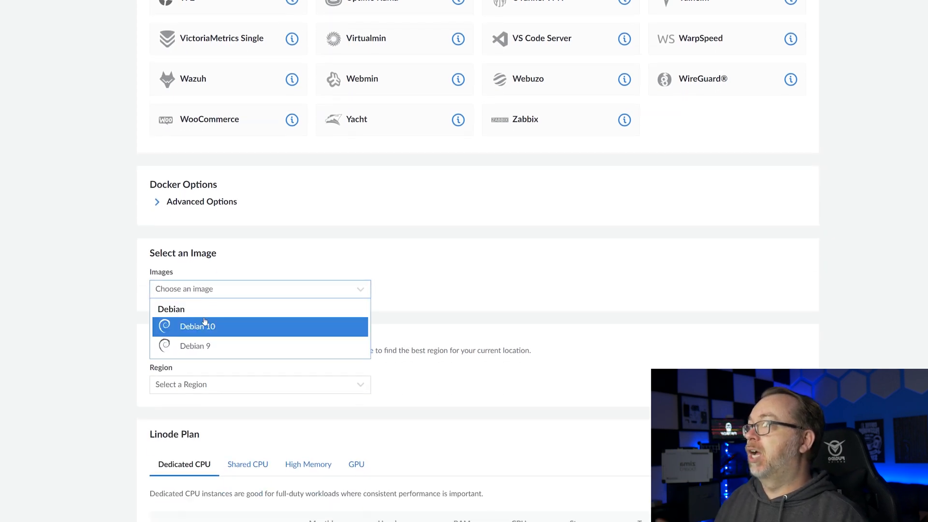
left_click(197, 325)
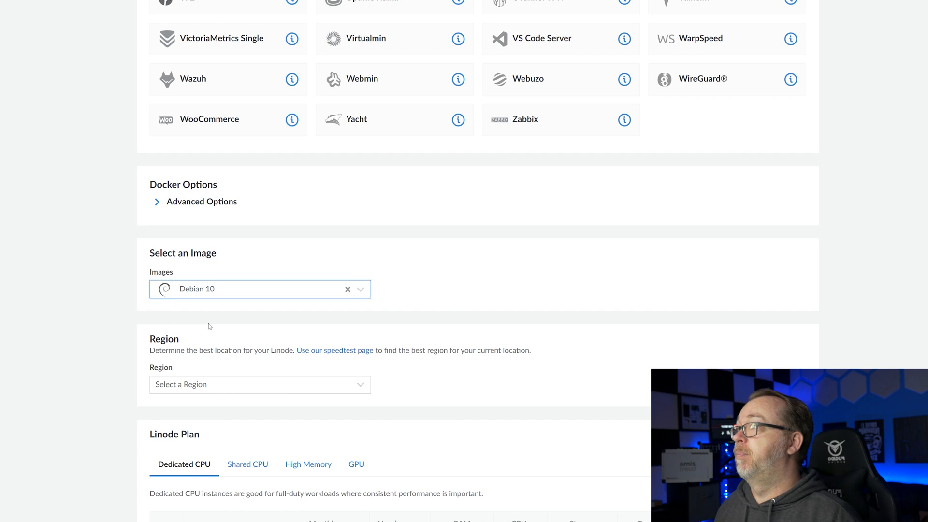
left_click(259, 384)
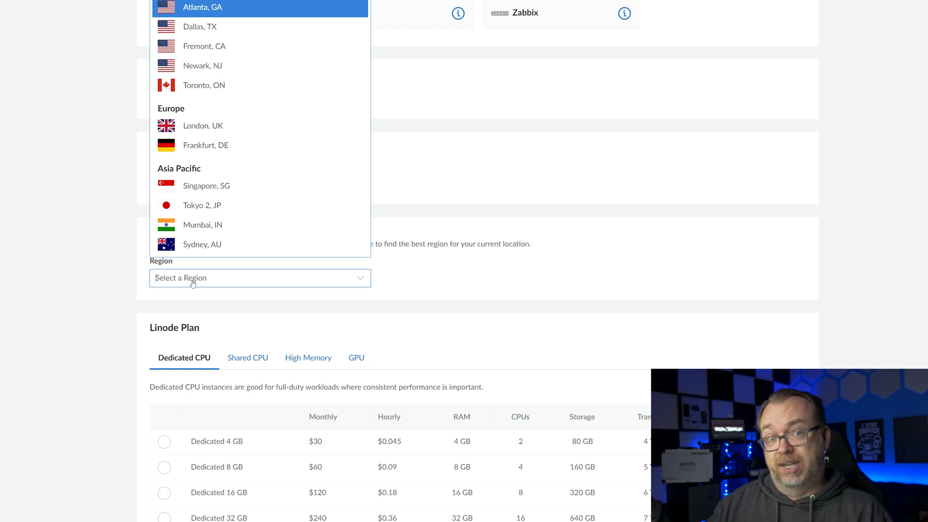
Set the region to Dallas, TX and choose the Shared CPU Linode 2 GB plan.
left_click(199, 26)
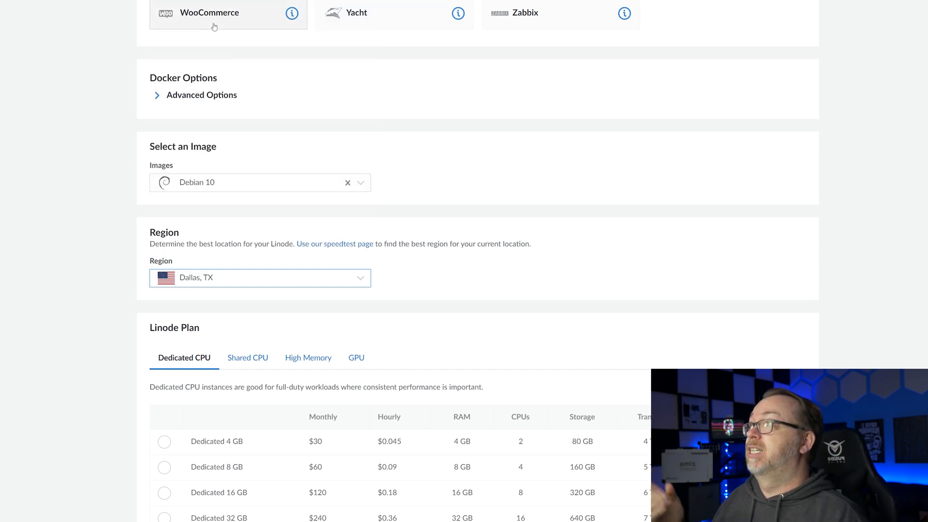
scroll("down", 3)
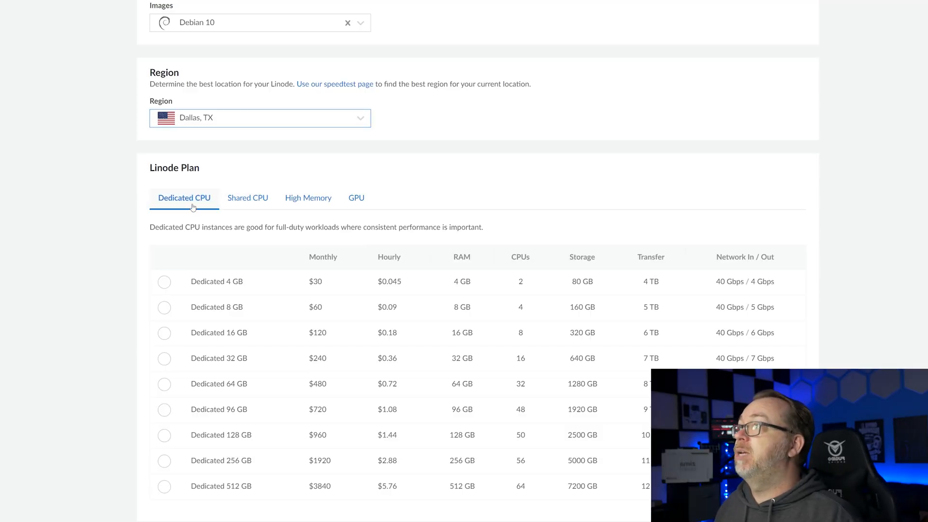
left_click(247, 197)
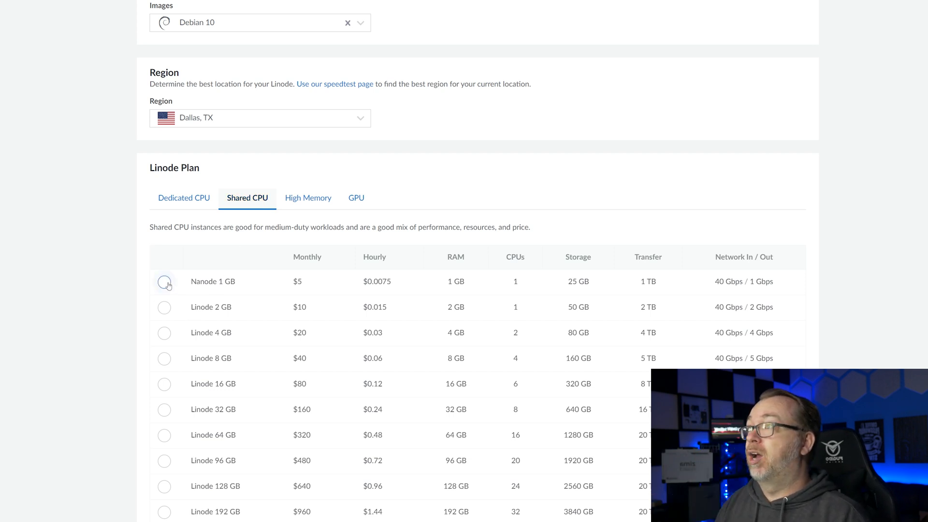
mouse_move(164, 306)
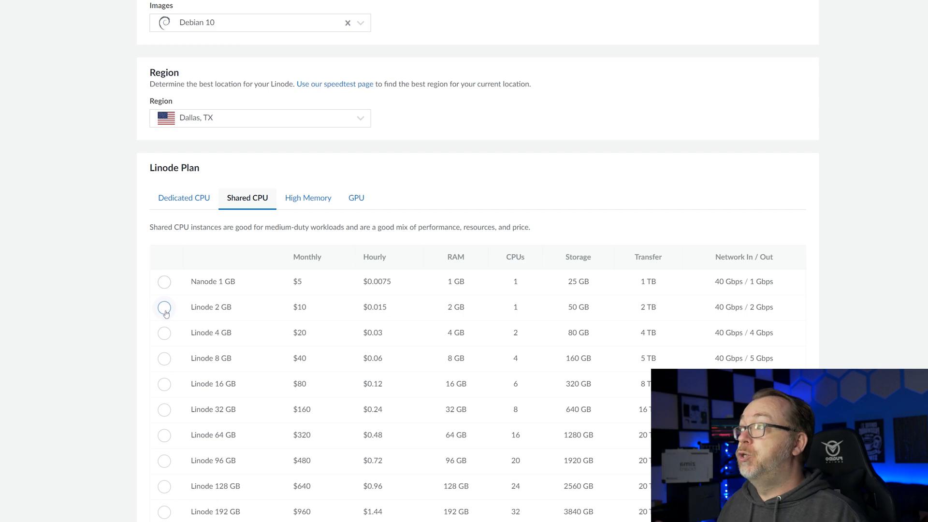
left_click(164, 306)
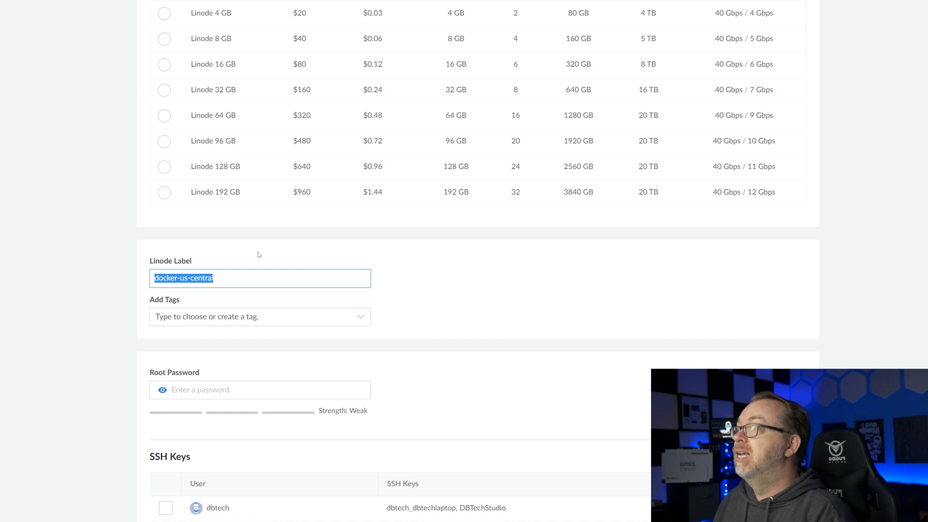
Label the Linode uptime-kuma-demo and enter a root password.
type("uptime-")
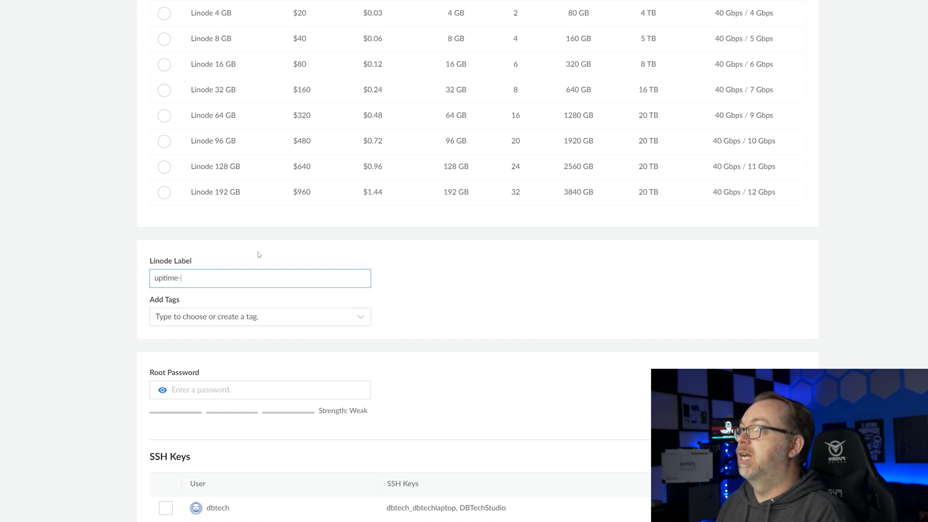
type("kuma-demo")
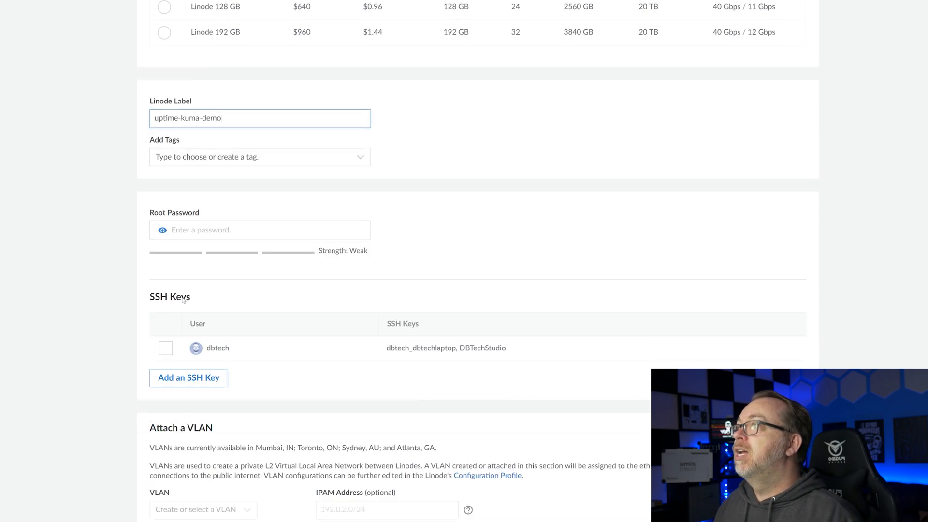
left_click(259, 230)
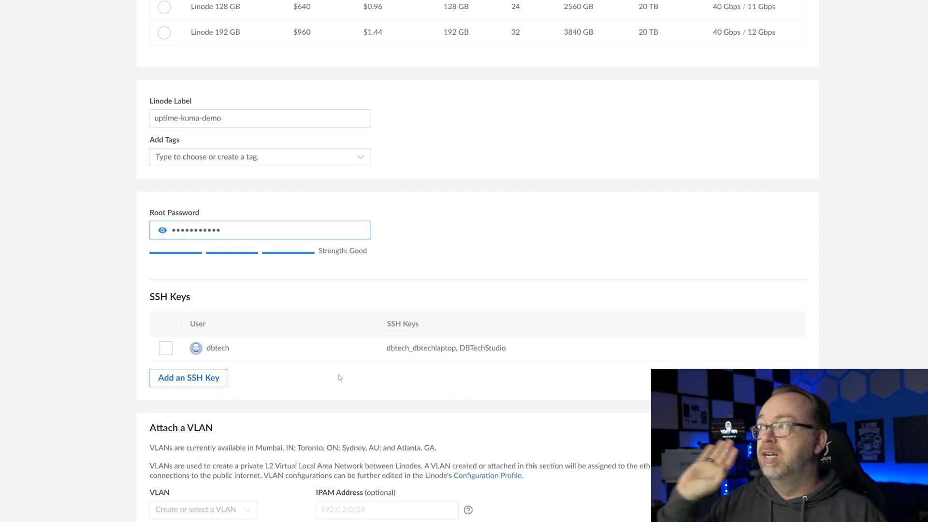
Enable Backups and a Private IP, then create the Linode.
scroll("down", 3)
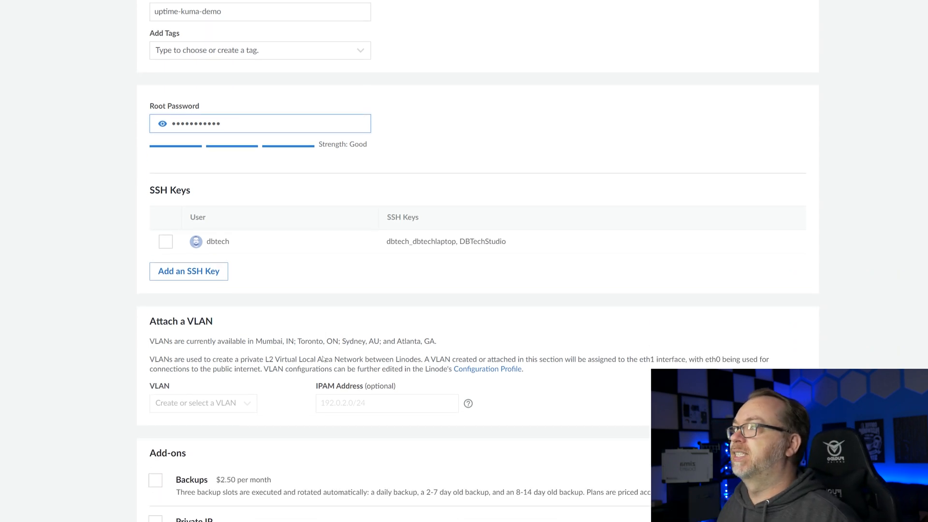
scroll("down", 3)
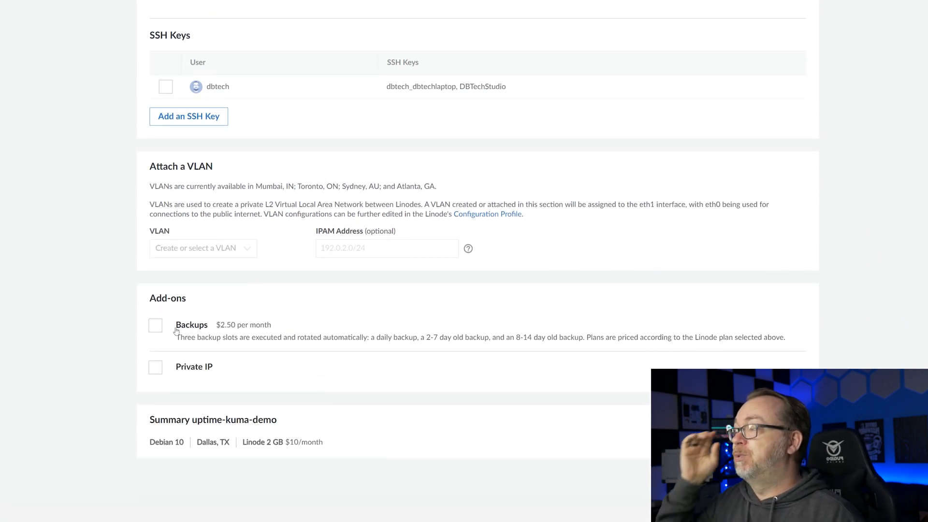
left_click(155, 325)
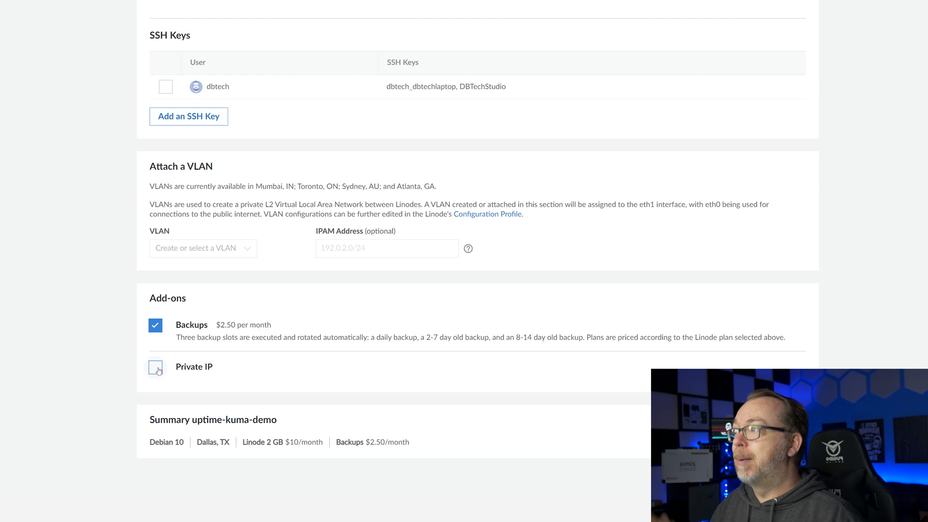
left_click(155, 366)
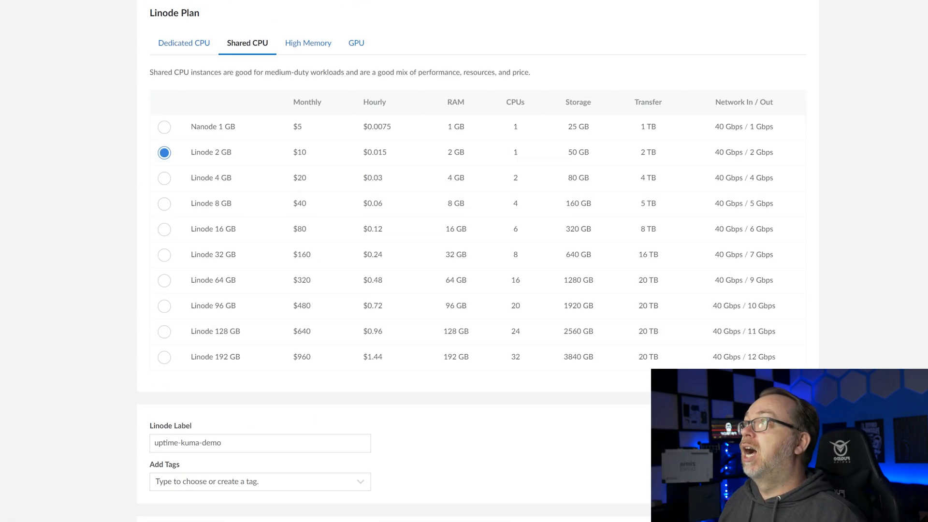
scroll("down", 3)
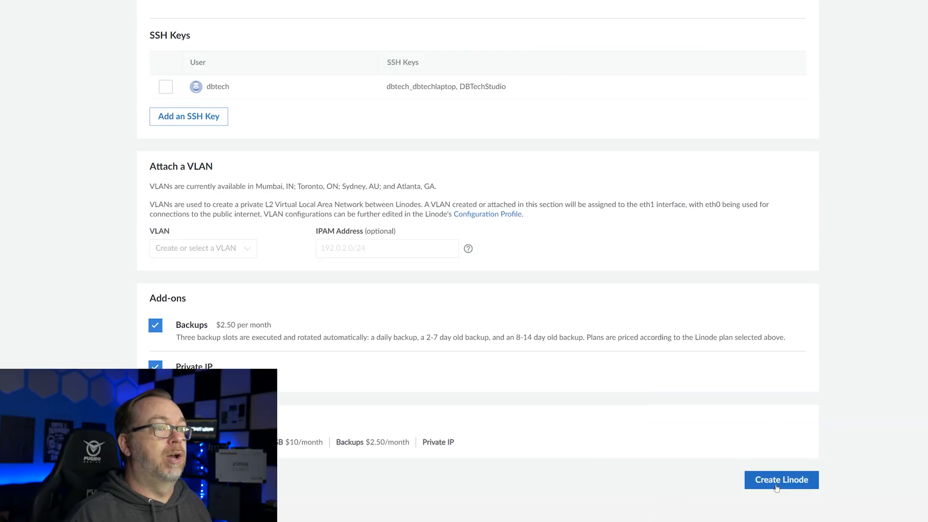
left_click(781, 479)
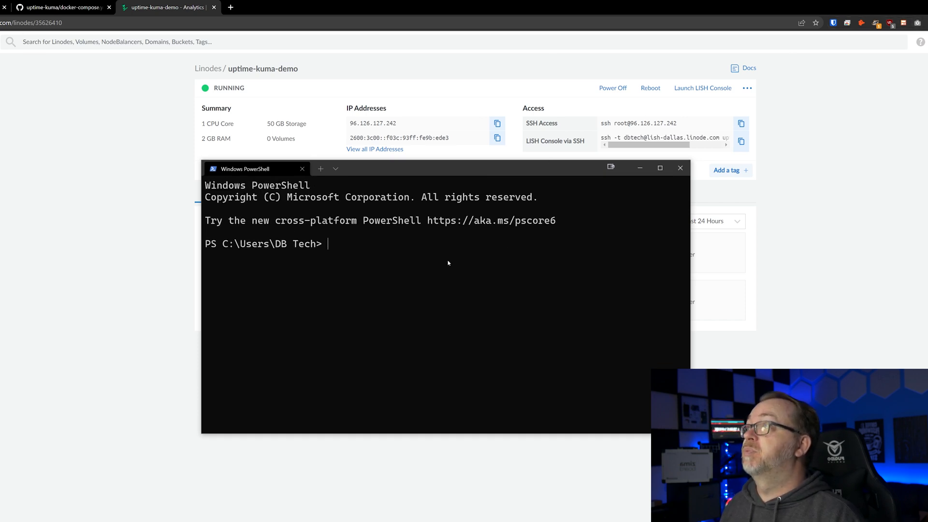
SSH as root to 96.126.127.242, accept the fingerprint, and list containers with docker ps.
type("ssh root@96.126.127.242")
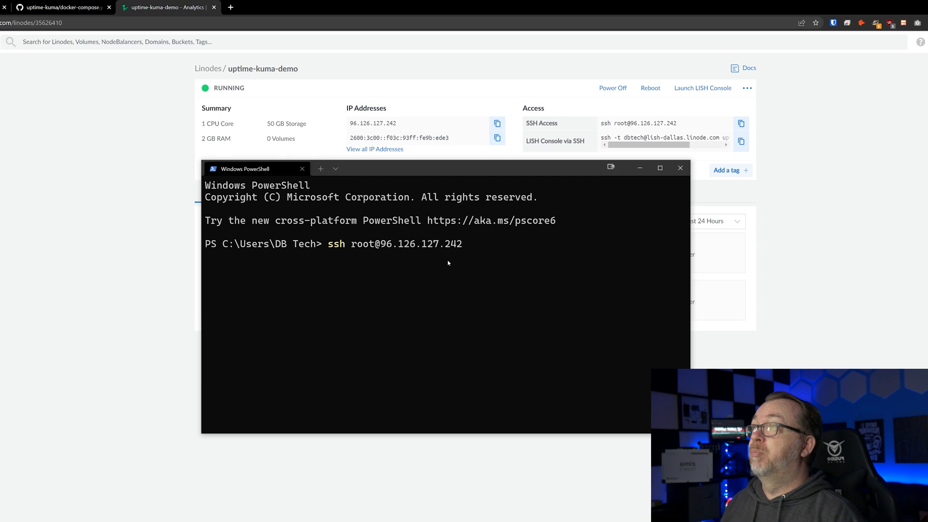
key("enter")
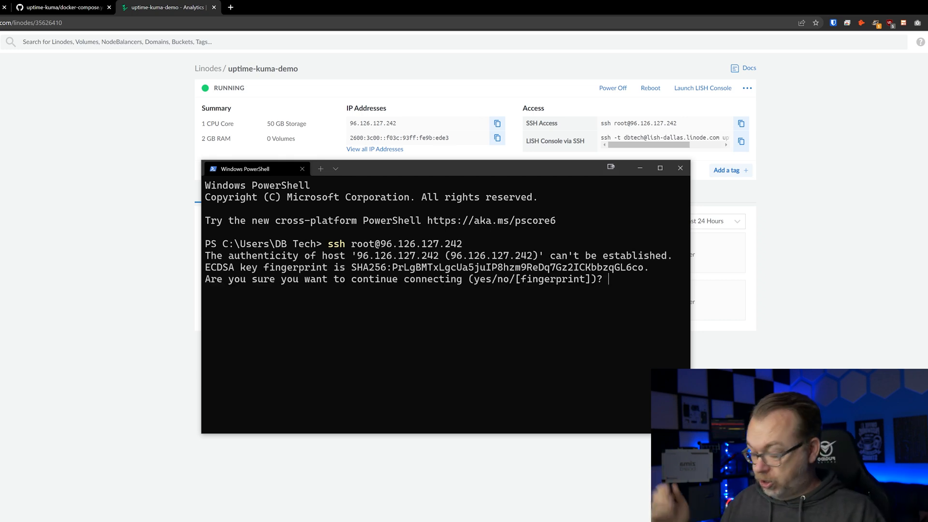
type("yes")
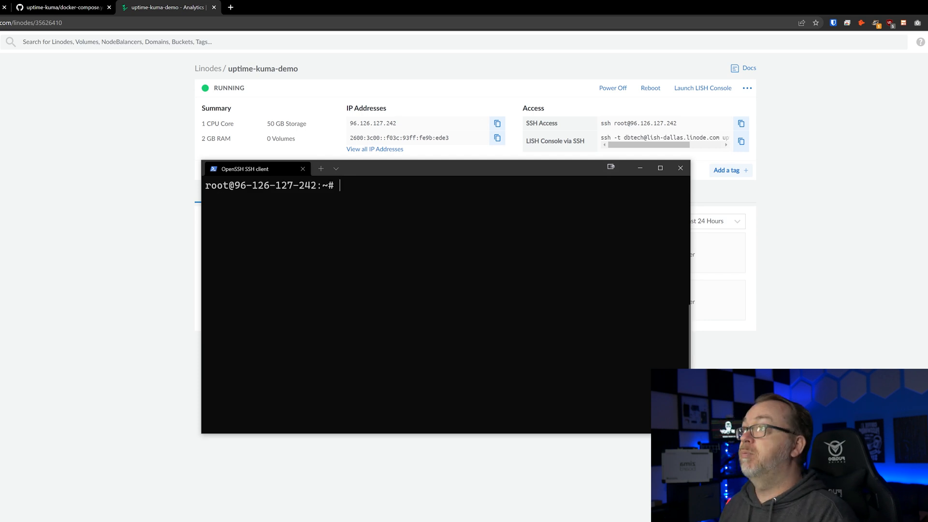
type("docker ps")
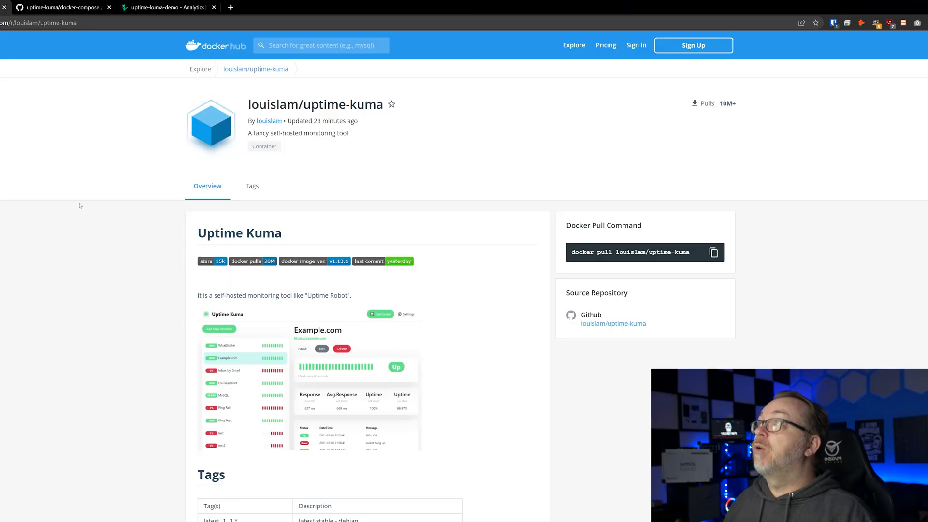
mouse_move(84, 160)
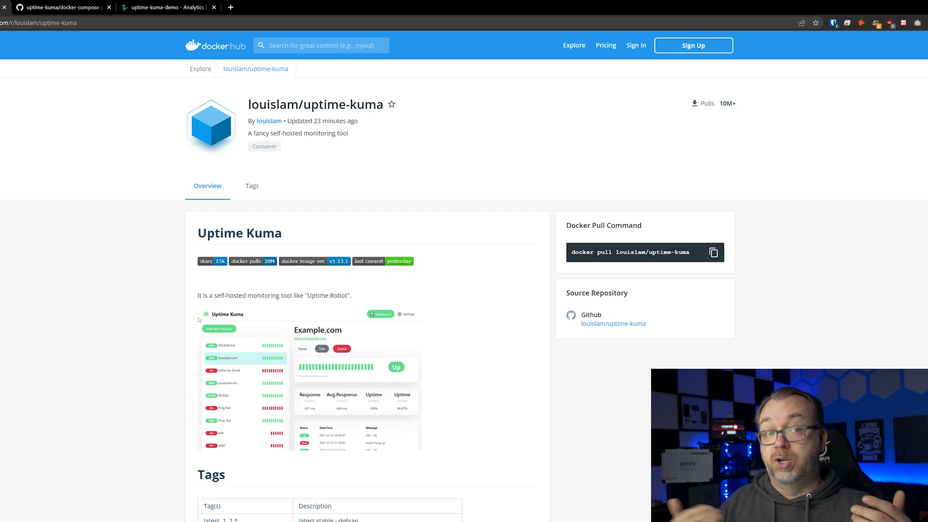
Scroll the Docker Hub uptime-kuma overview down to the How to Use instructions.
scroll("down", 3)
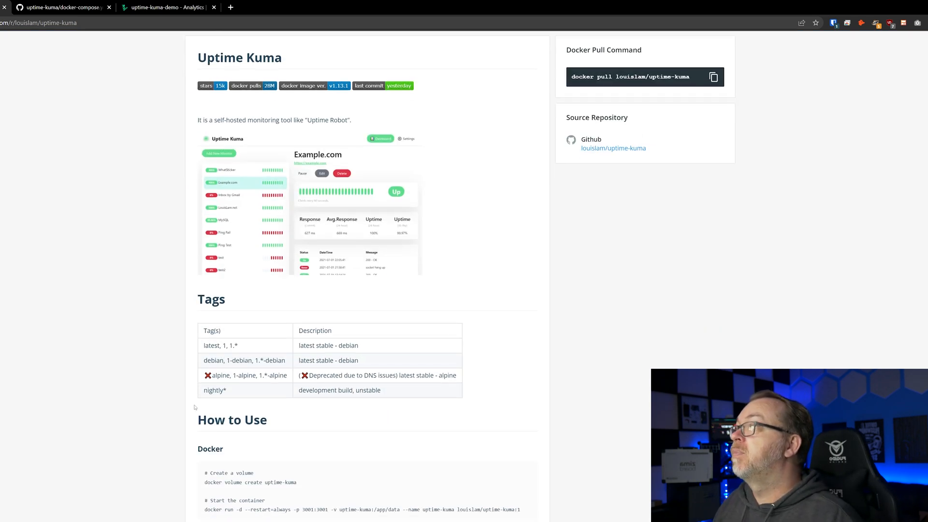
scroll("down", 3)
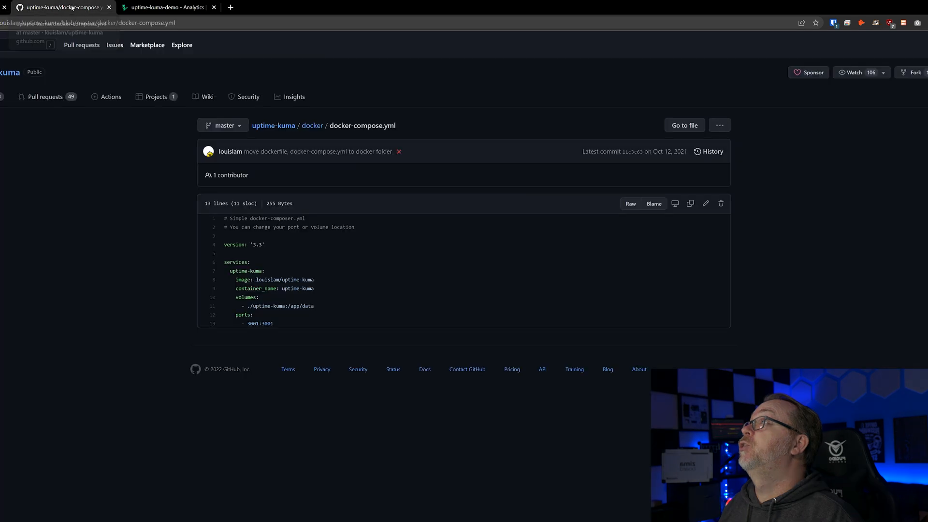
mouse_move(234, 258)
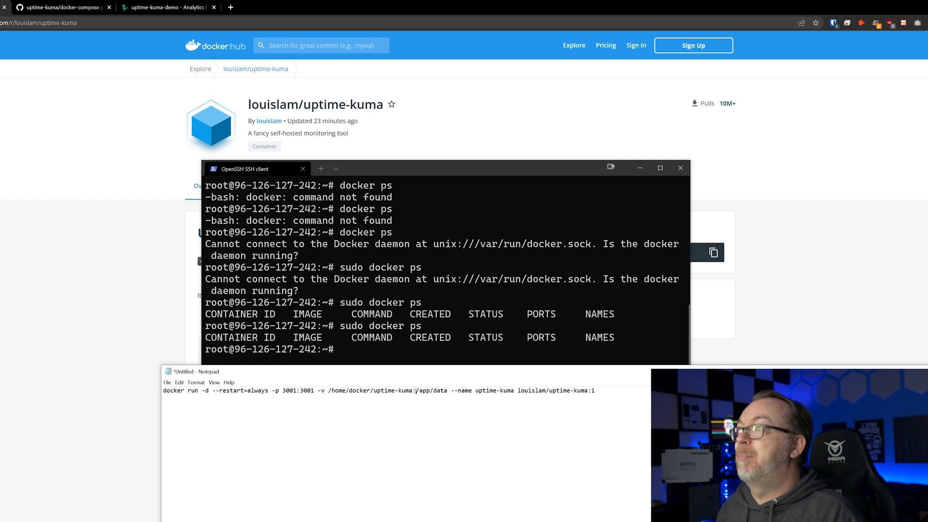
Change the docker run command's image tag to latest and run it in the SSH session.
double_click(432, 390)
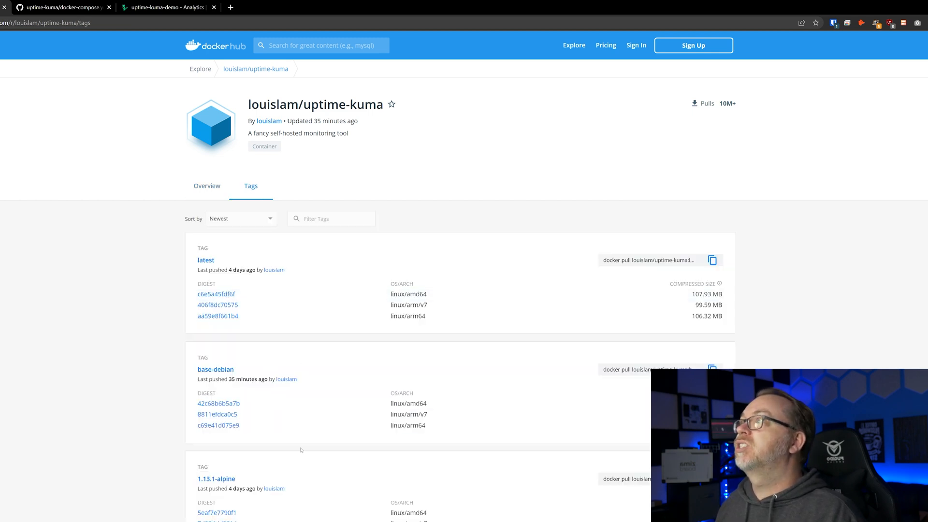
scroll("down", 3)
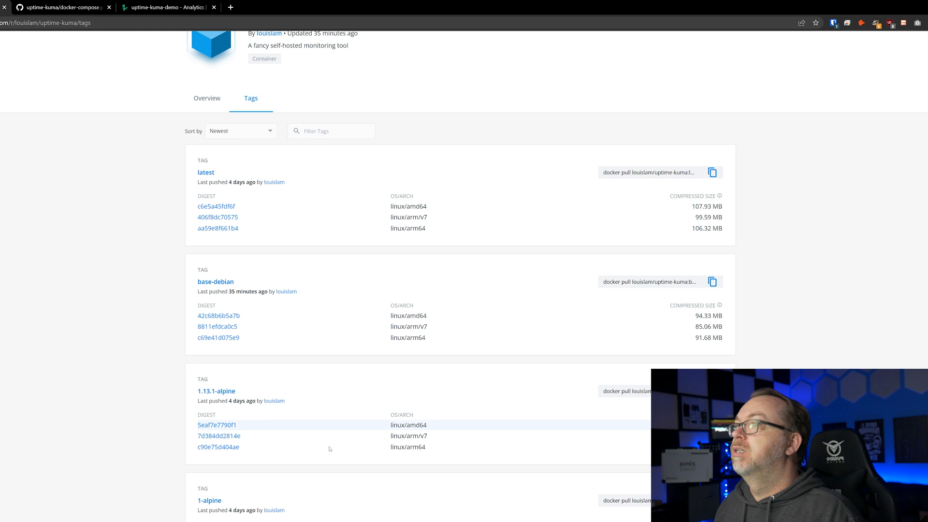
mouse_move(330, 494)
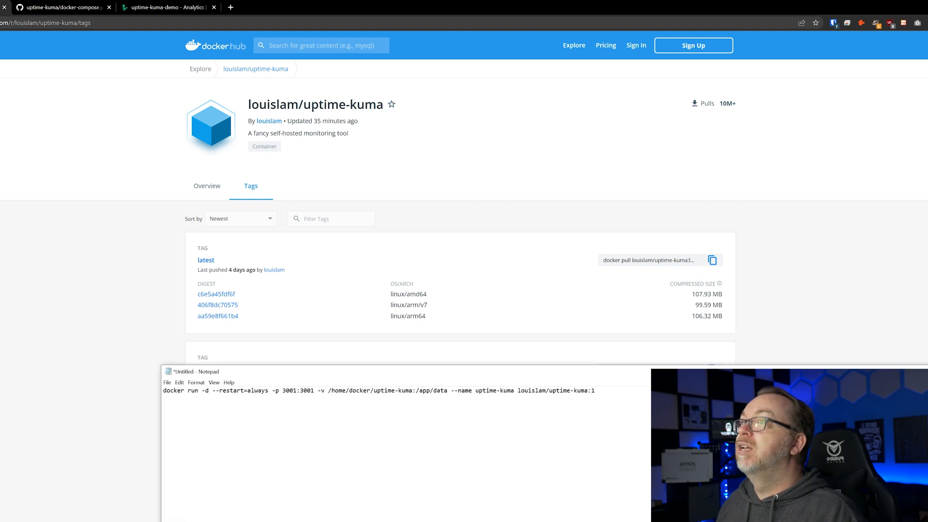
key("Backspace")
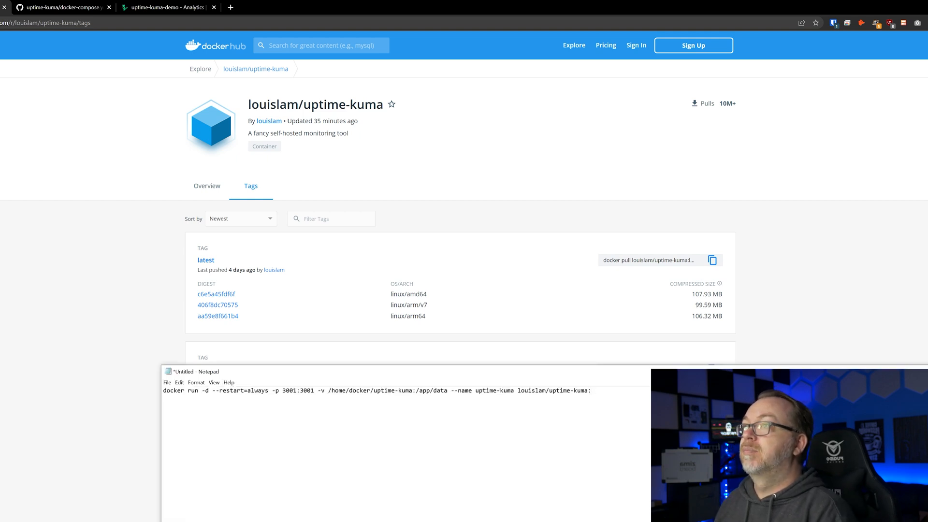
type("latest")
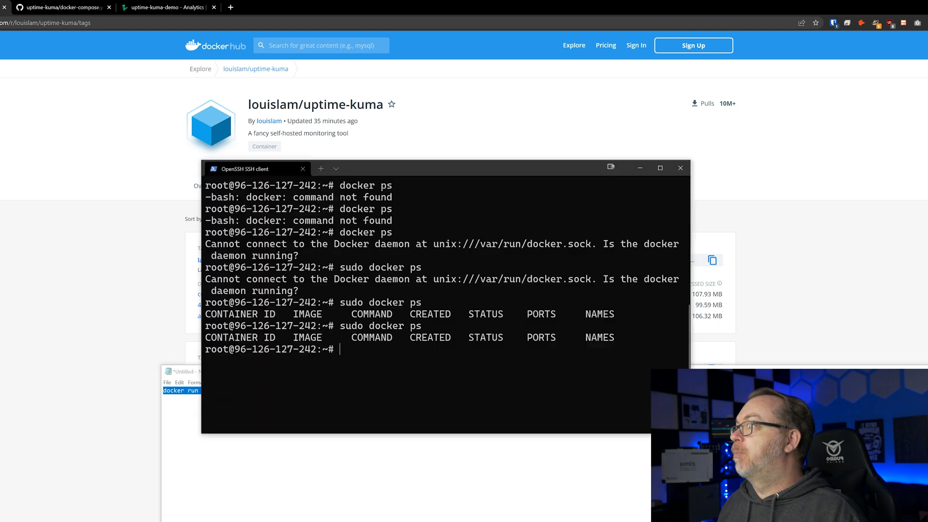
type("docker run -d --restart=always -p 3001:3001 -v /home/docker/uptime-kuma:/app/data --name uptime-kuma louislam/uptime-kuma:latest")
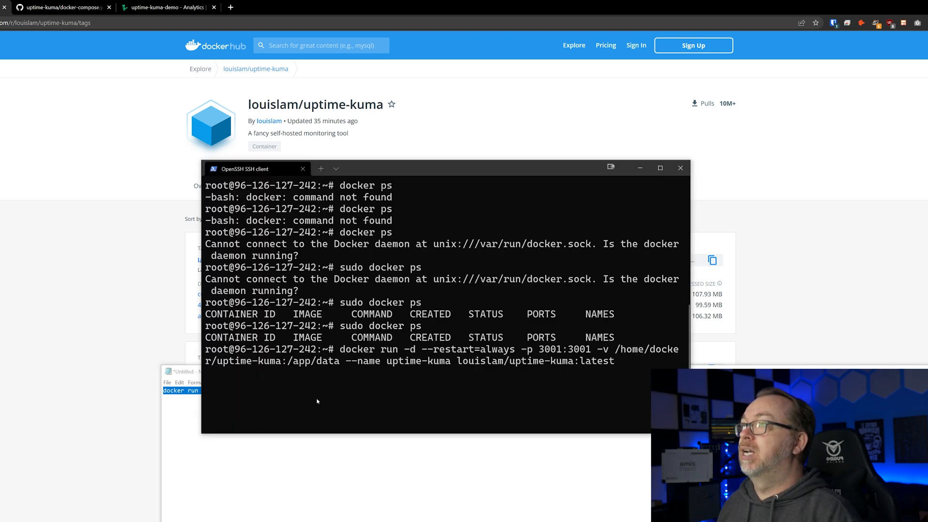
key("Return")
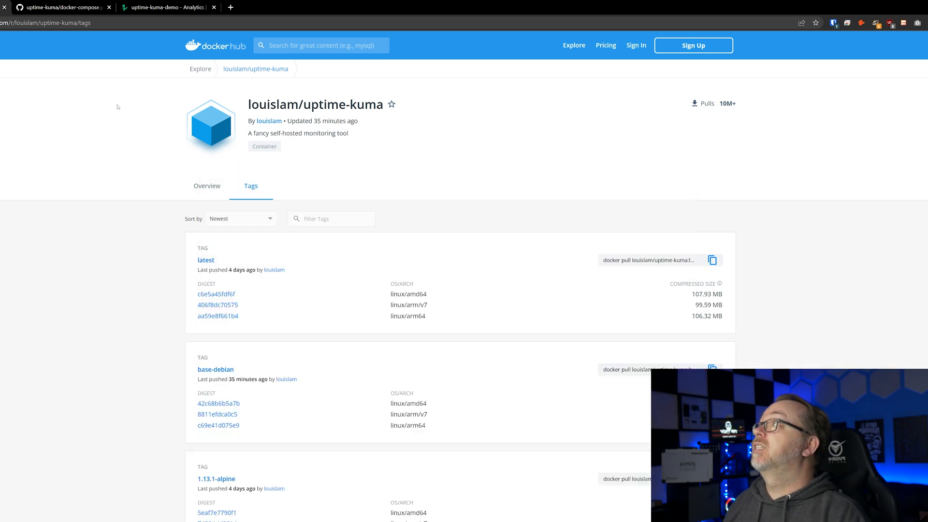
Browse to the server IP on :3001 and create the Uptime Kuma admin account dbtech.
left_click(263, 7)
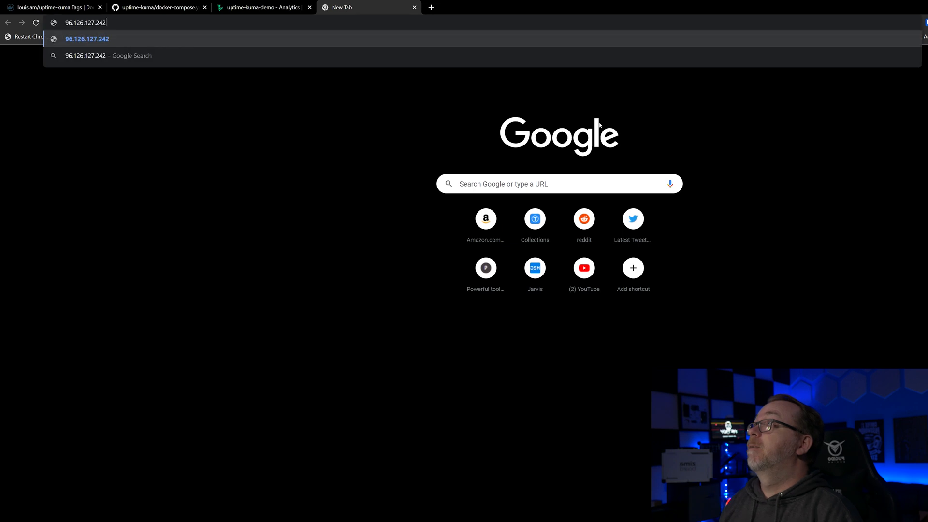
type(":3001/setup")
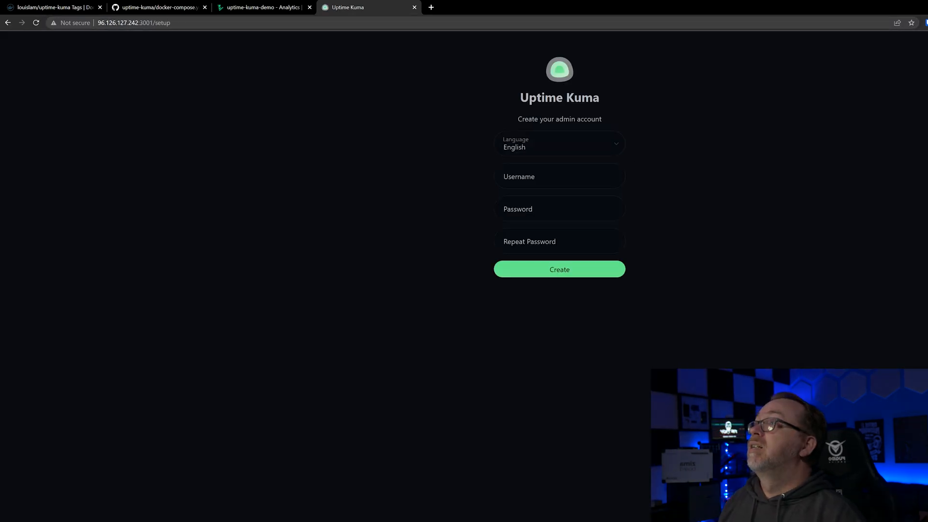
left_click(559, 269)
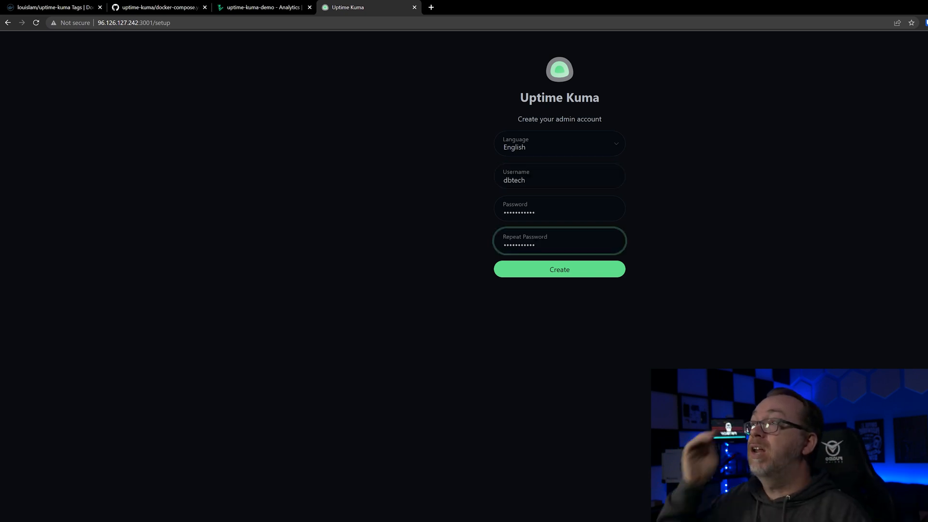
left_click(557, 269)
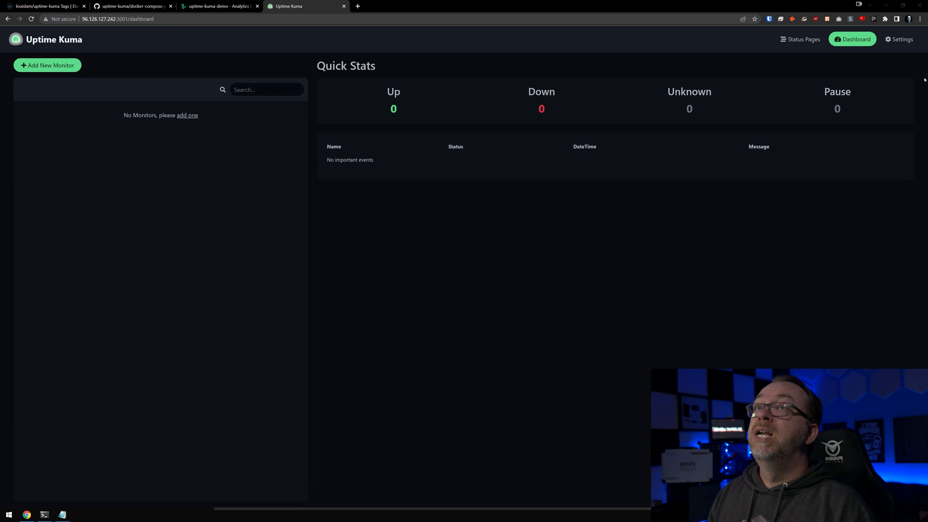
Go to Uptime Kuma's Settings > Notifications to begin a Discord notification setup.
left_click(895, 39)
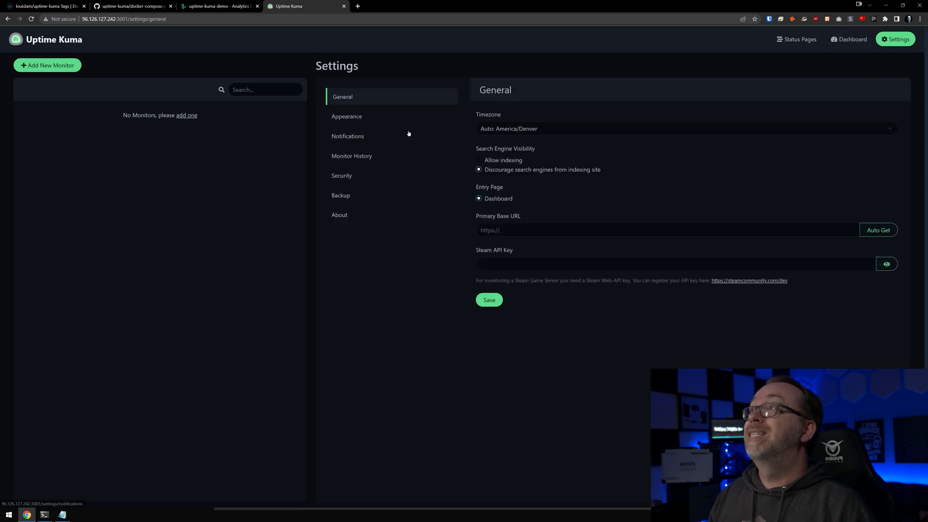
left_click(347, 135)
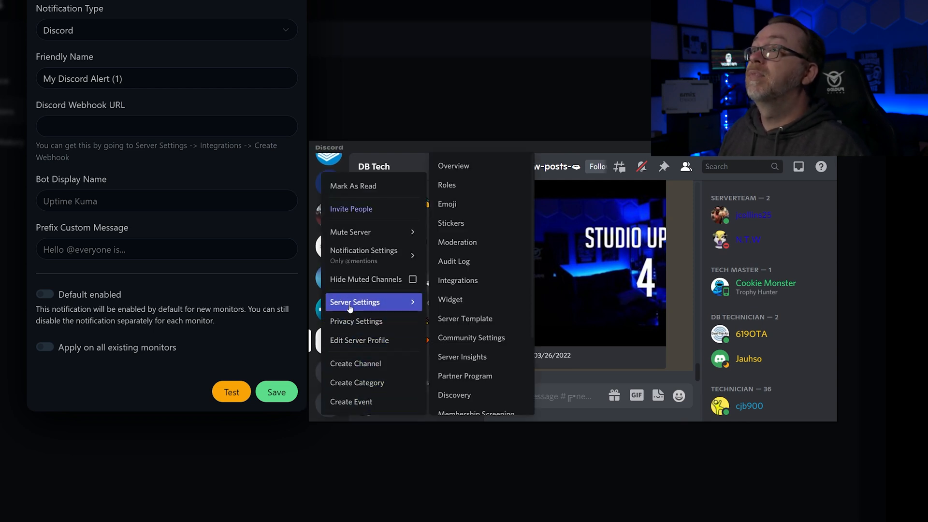
Via Integrations > Webhooks, rename the webhook Uptime, switch its channel to bot commands, and copy its URL.
left_click(457, 280)
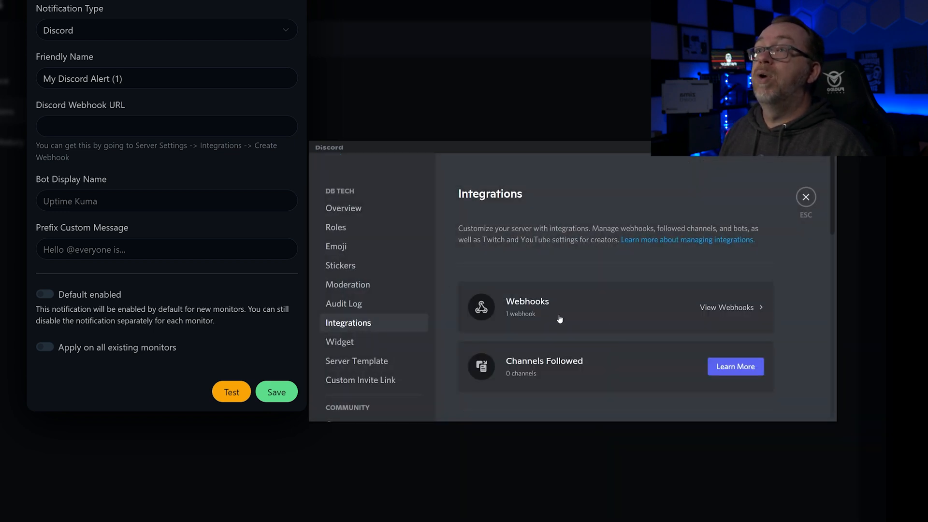
left_click(727, 308)
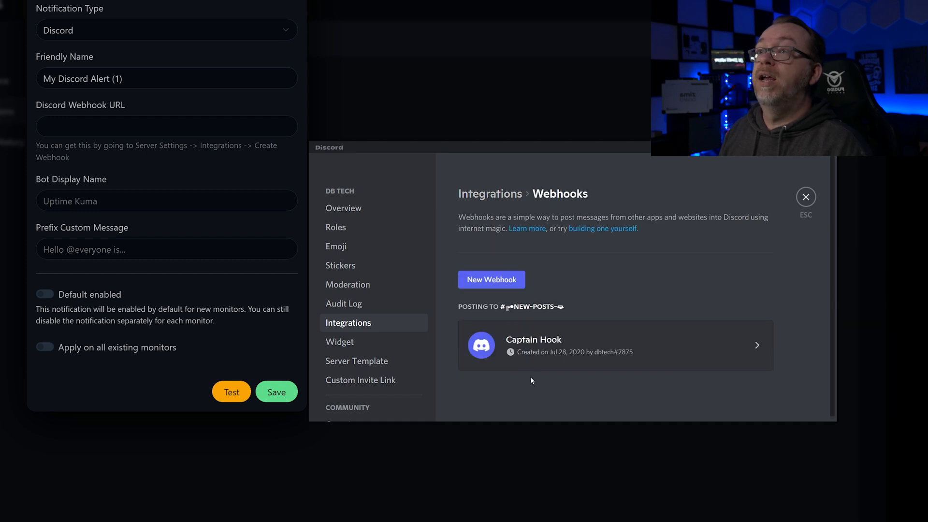
scroll("down", 3)
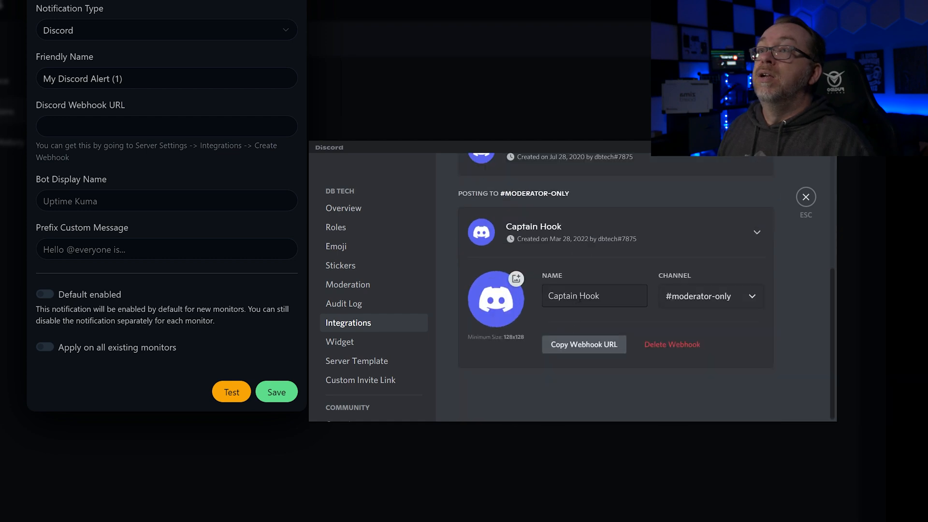
left_click(709, 295)
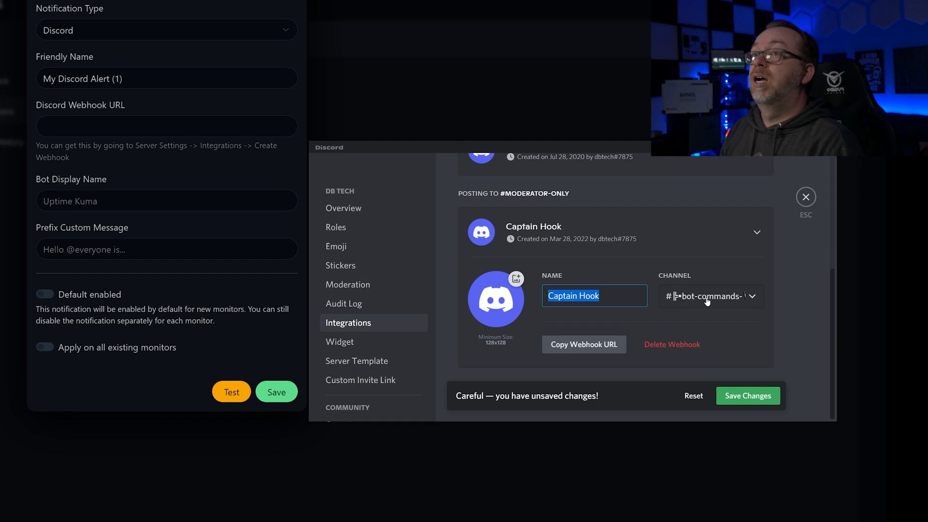
type("U")
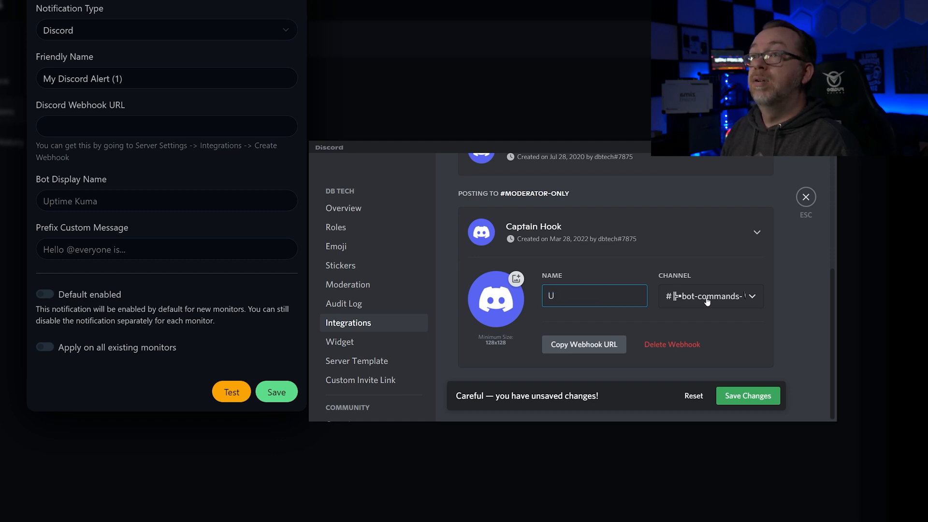
type("Uptime")
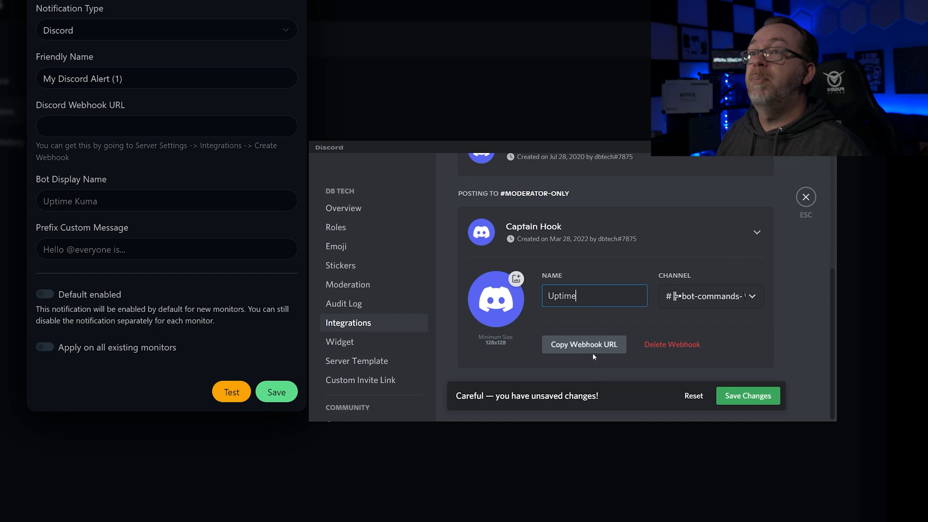
left_click(583, 344)
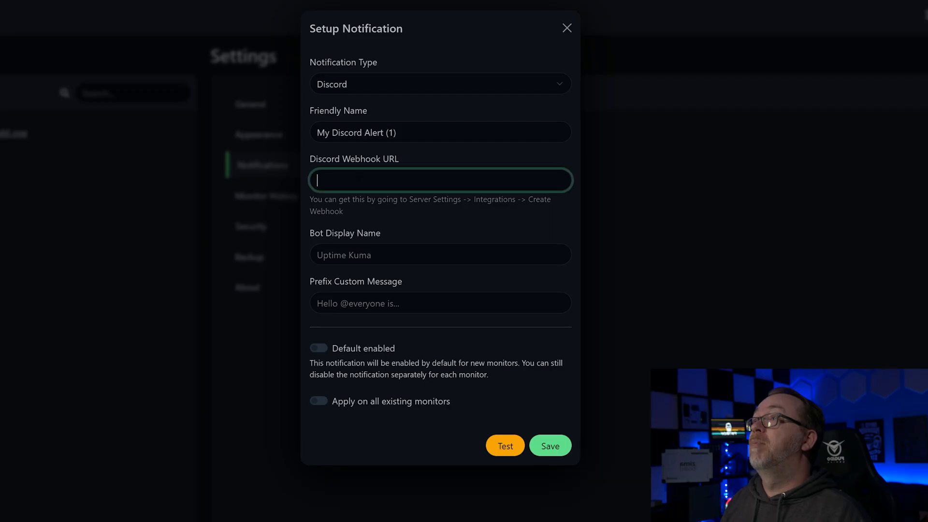
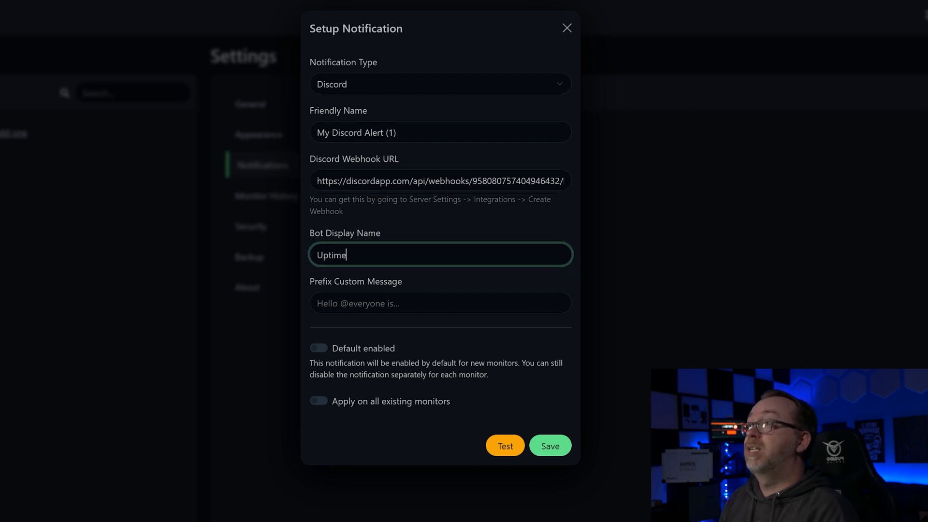
Fill in the webhook URL, 'Kuma' name and 'Hey!' prefix, enable default and all existing monitors, and save.
type("Kuma")
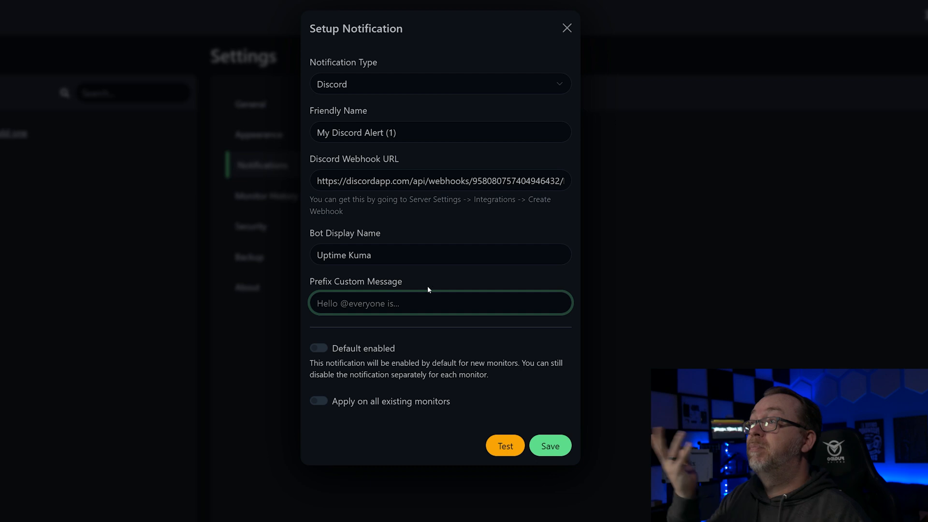
type("Hey!")
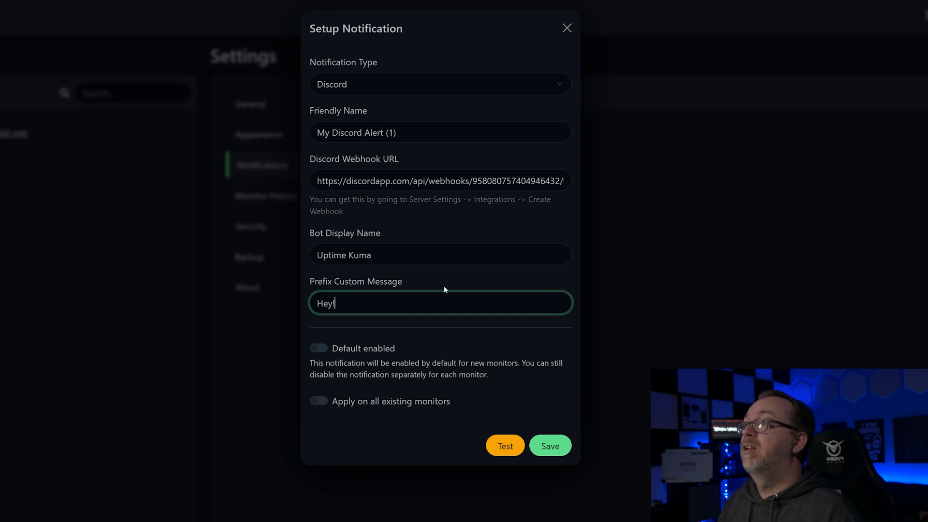
left_click(318, 347)
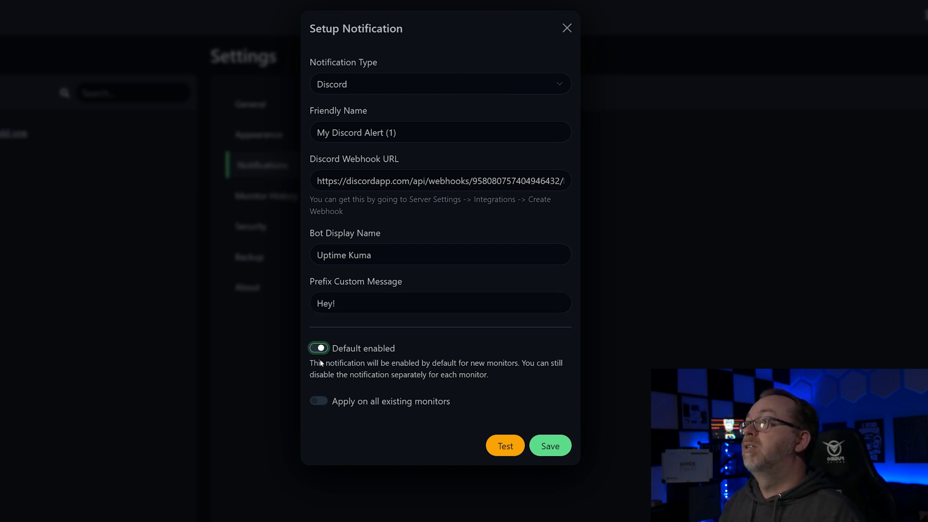
left_click(318, 400)
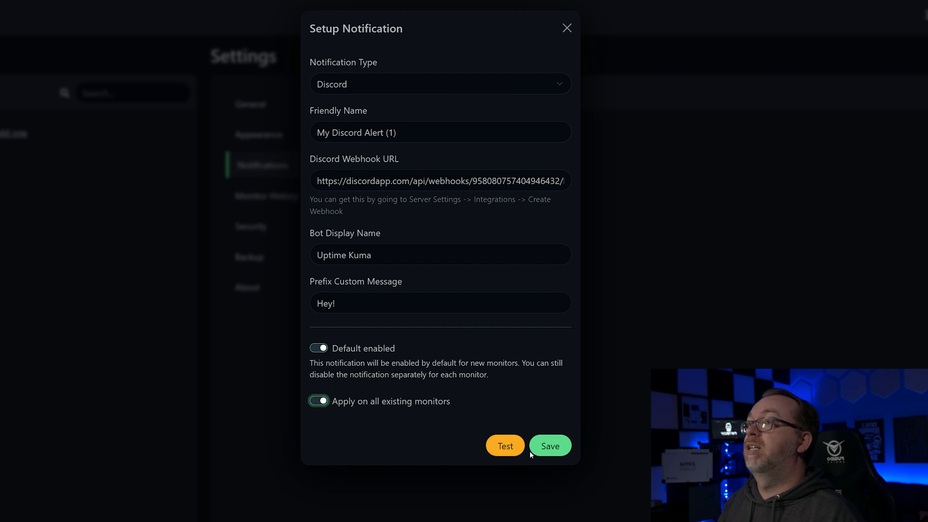
left_click(549, 445)
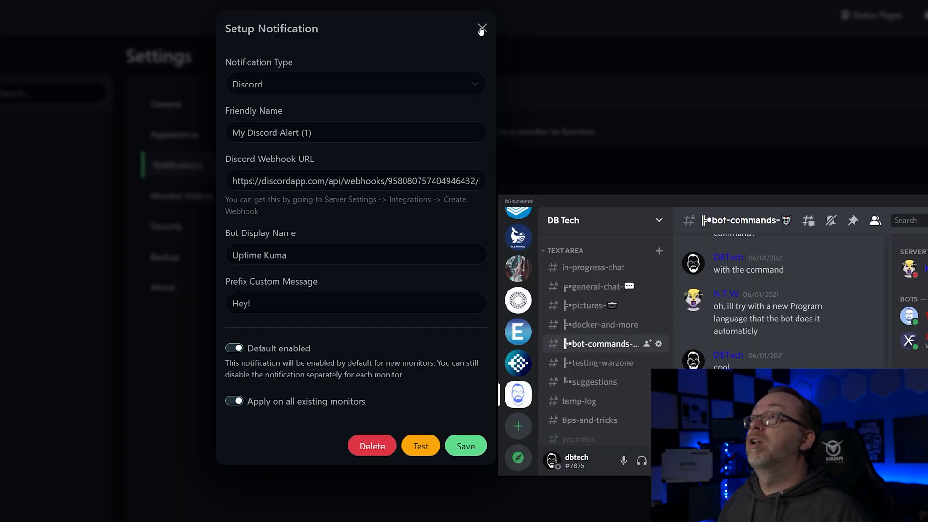
left_click(481, 28)
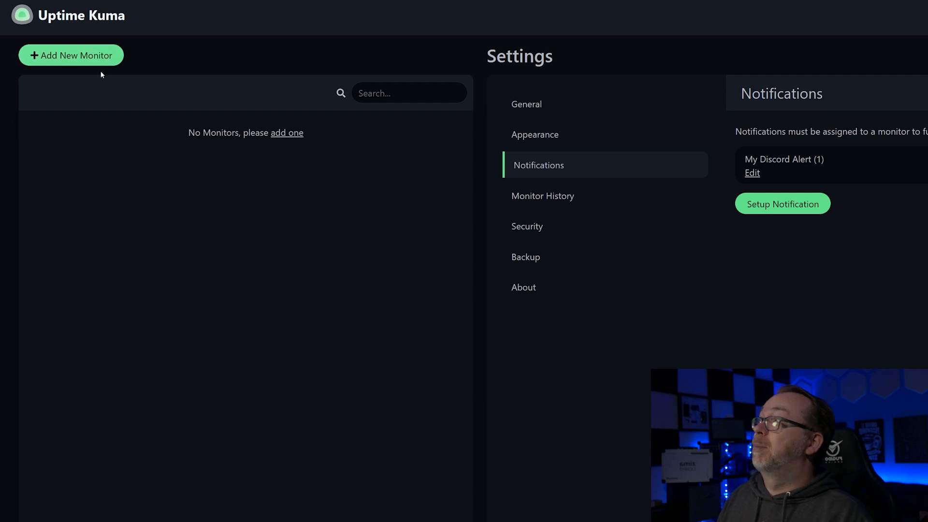
left_click(71, 55)
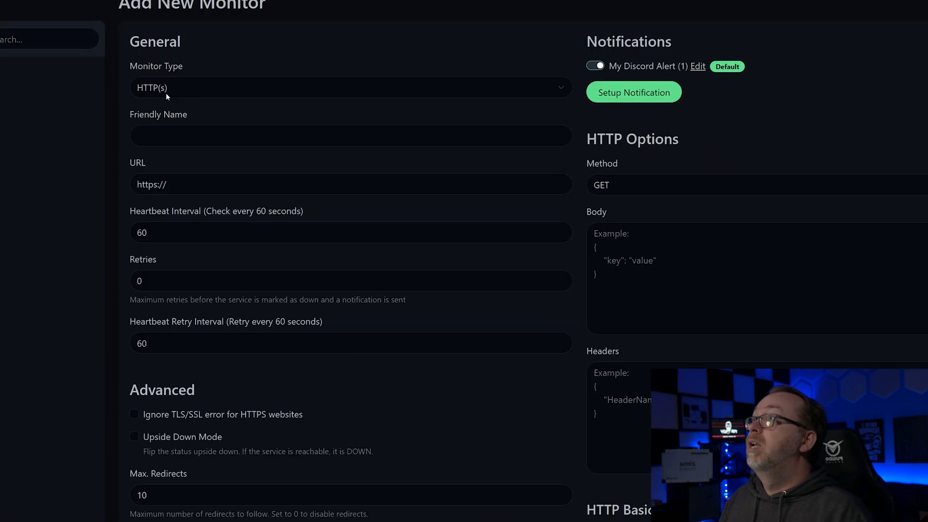
left_click(350, 87)
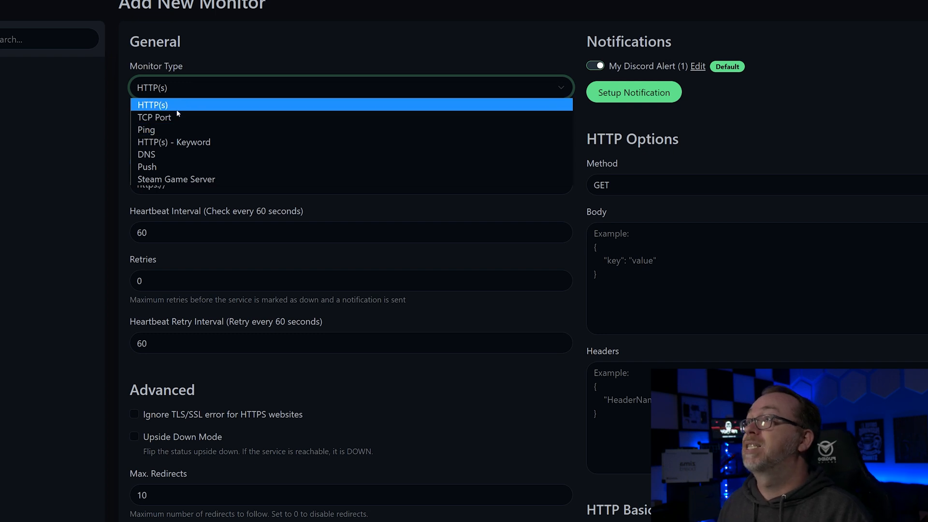
mouse_move(173, 142)
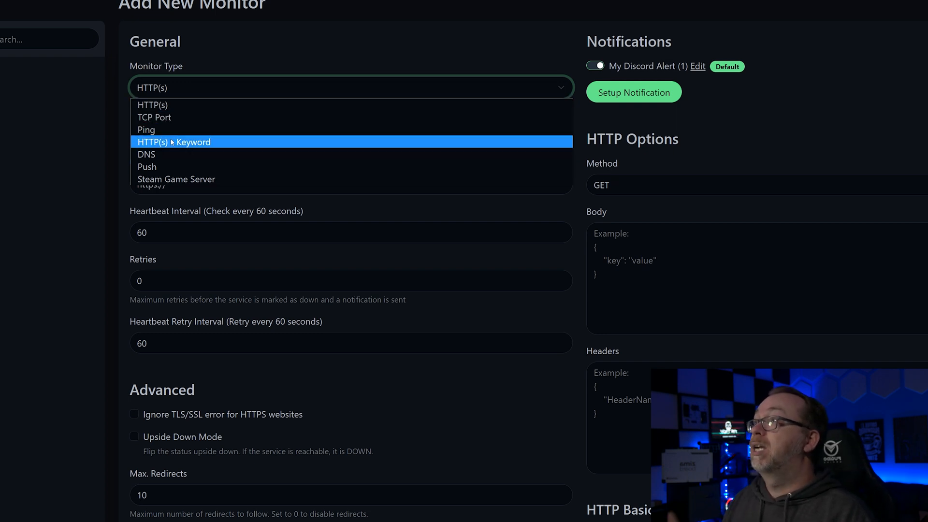
mouse_move(165, 155)
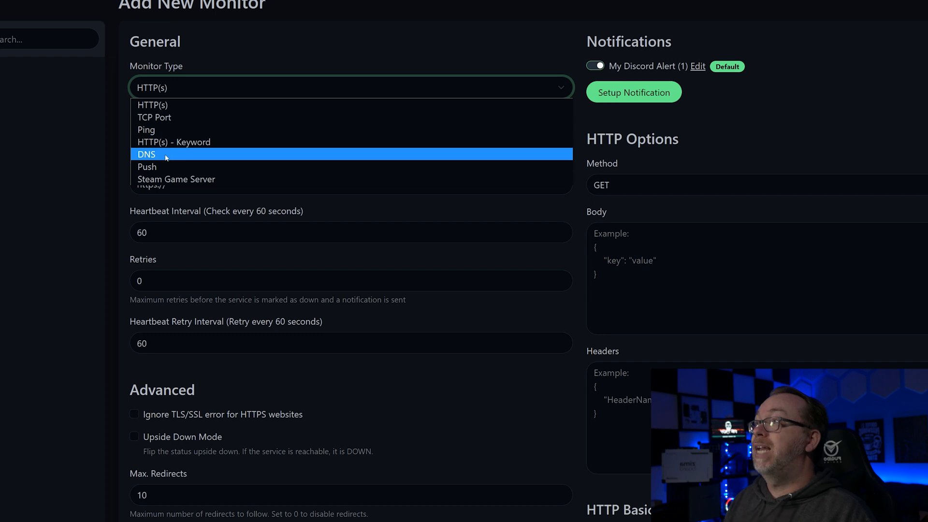
mouse_move(162, 104)
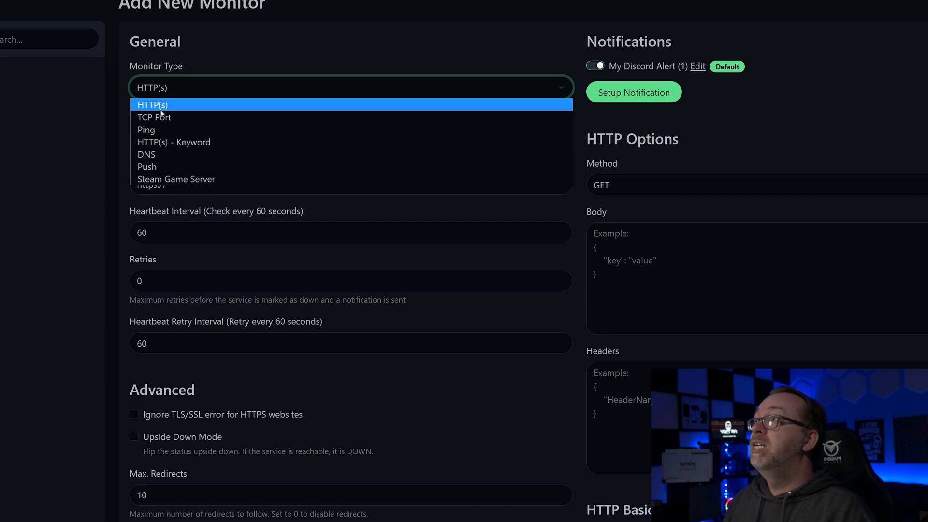
left_click(152, 105)
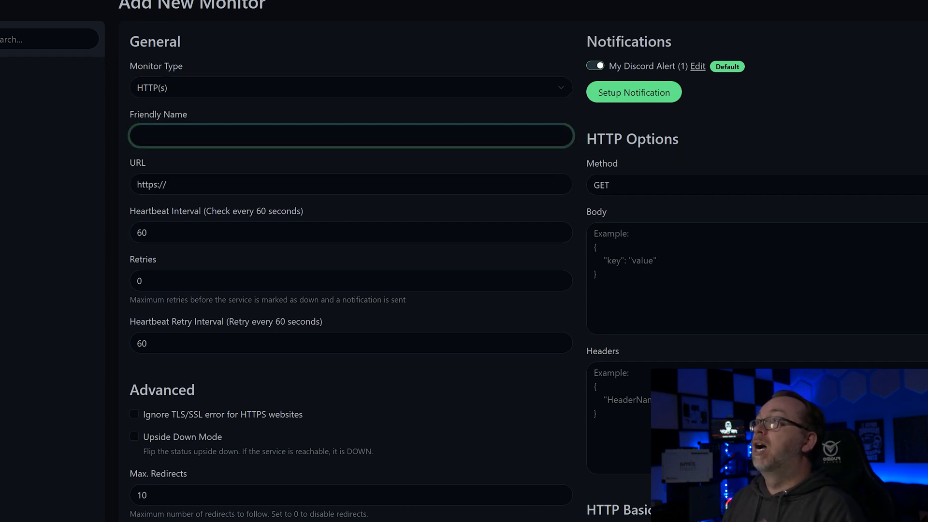
type("DB")
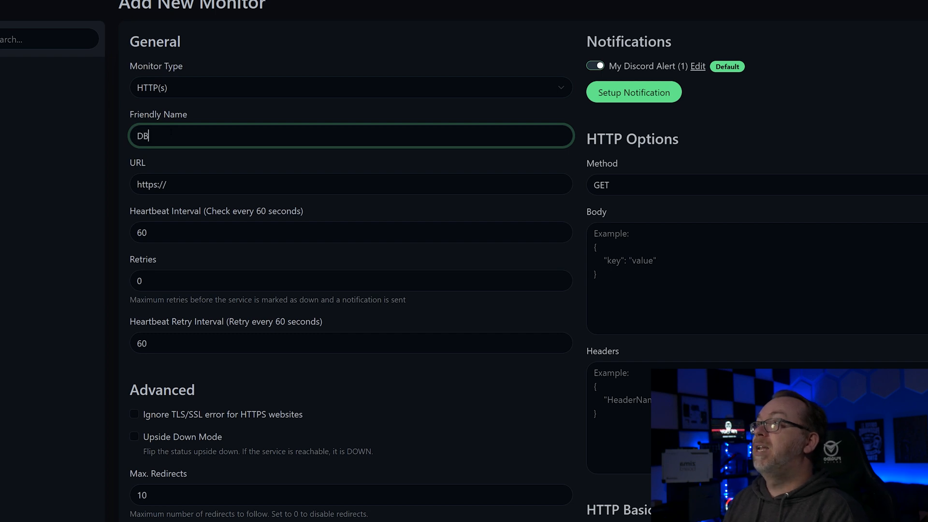
type("T3CH")
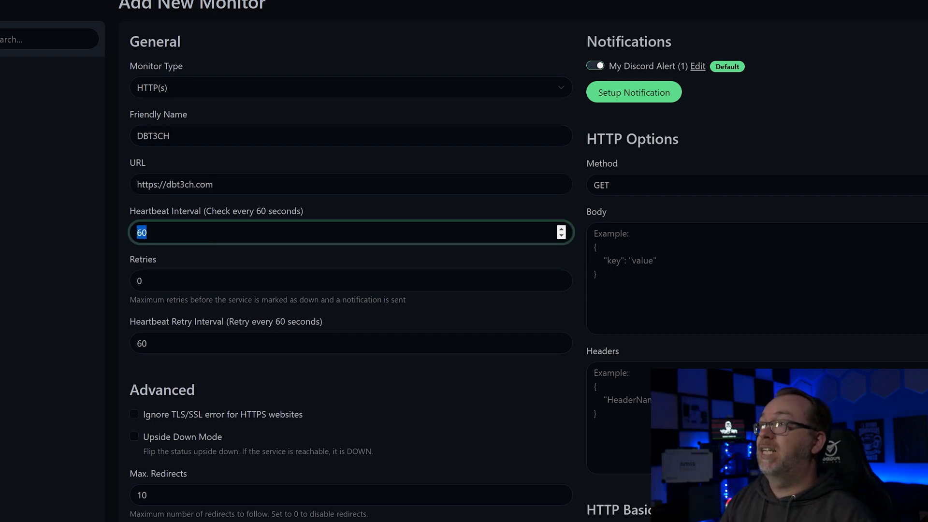
type("300")
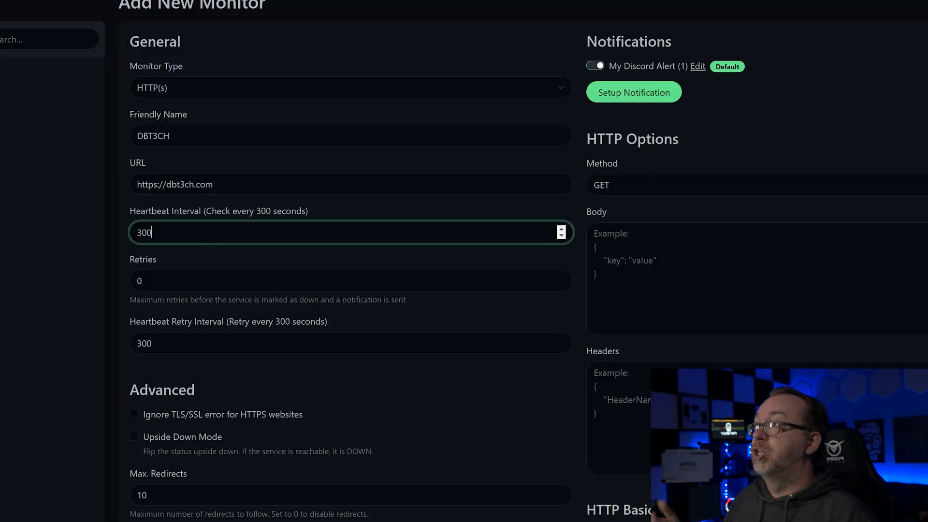
type("60")
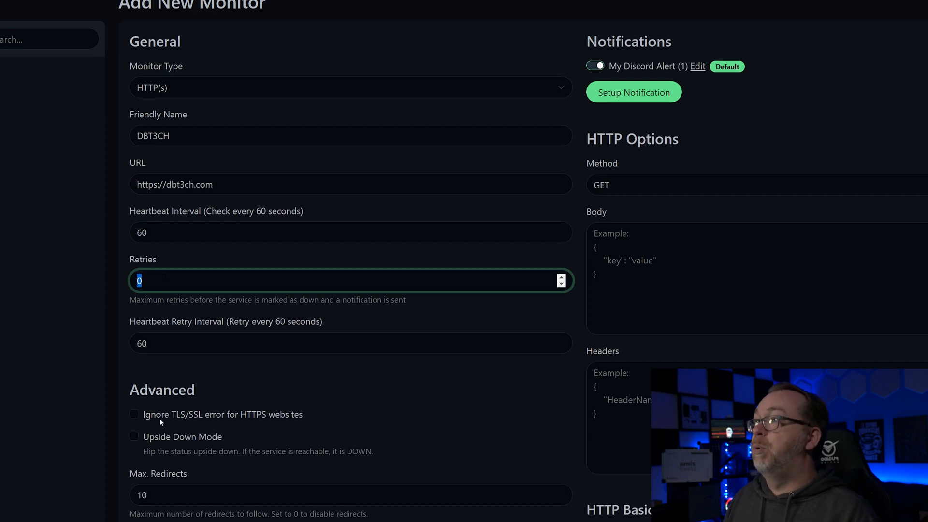
mouse_move(191, 419)
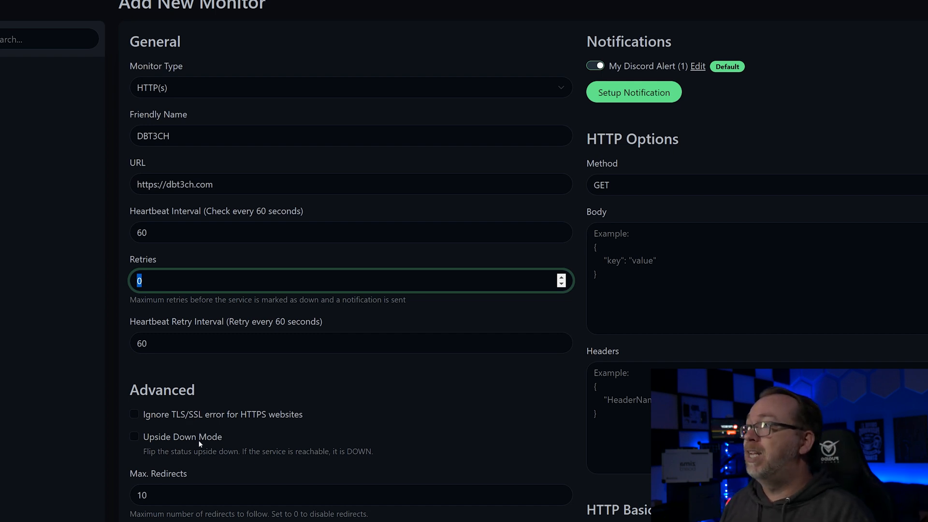
Leave the Advanced options at defaults and save the DBT3CH monitor.
scroll("down", 3)
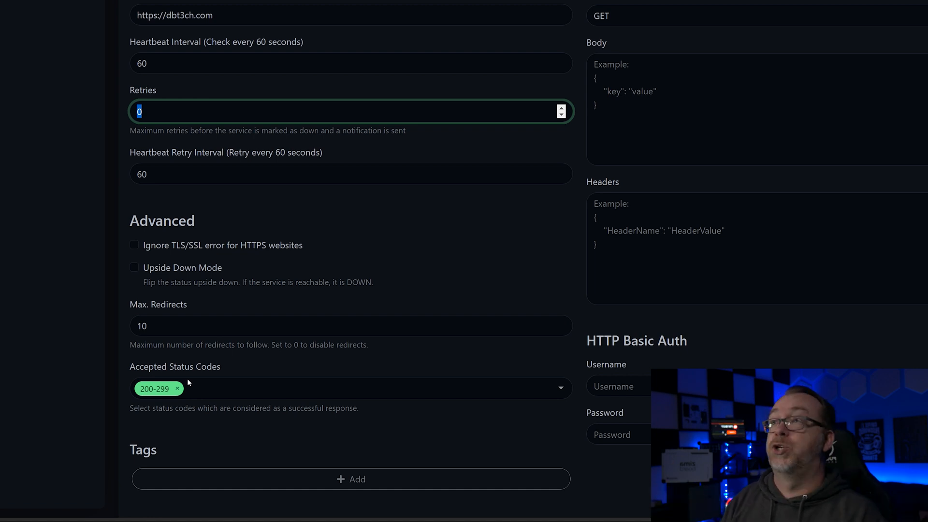
scroll("down", 3)
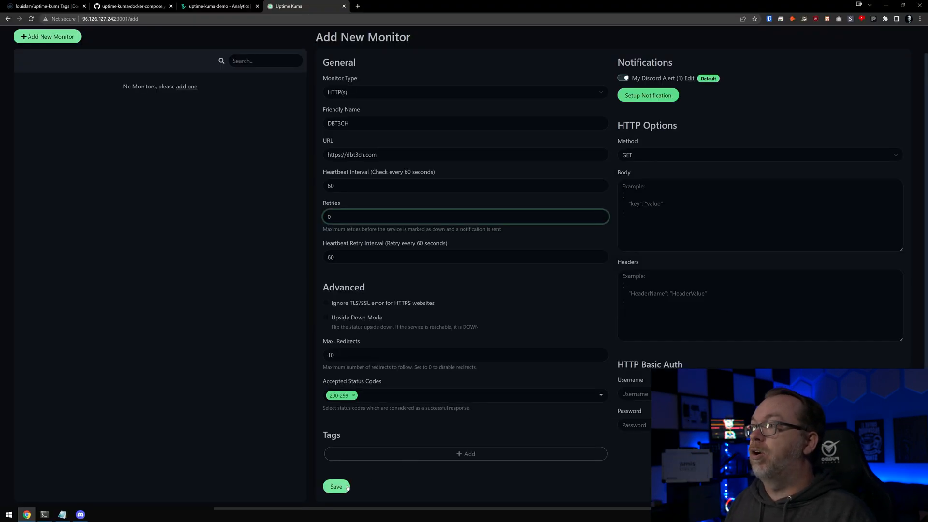
left_click(336, 486)
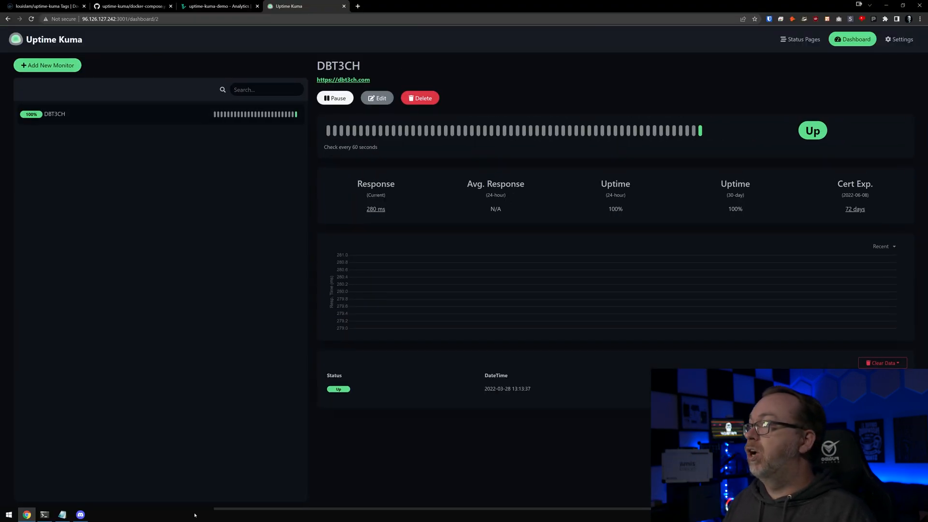
Bring the Discord window up over the DBT3CH dashboard via the taskbar.
left_click(81, 515)
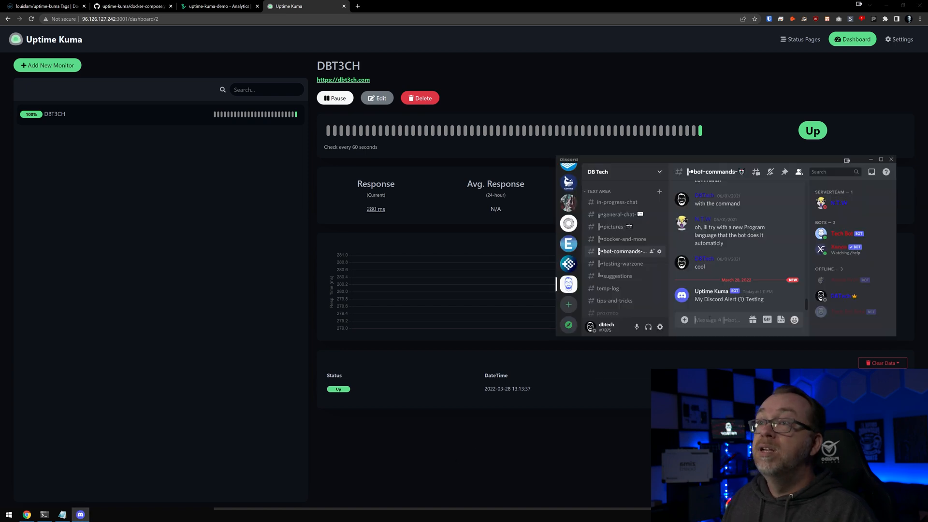
mouse_move(734, 310)
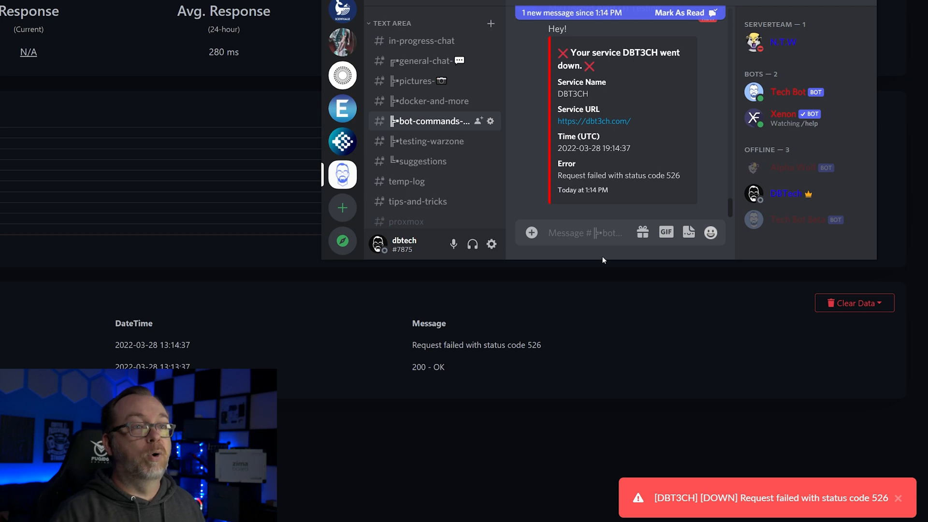
mouse_move(690, 324)
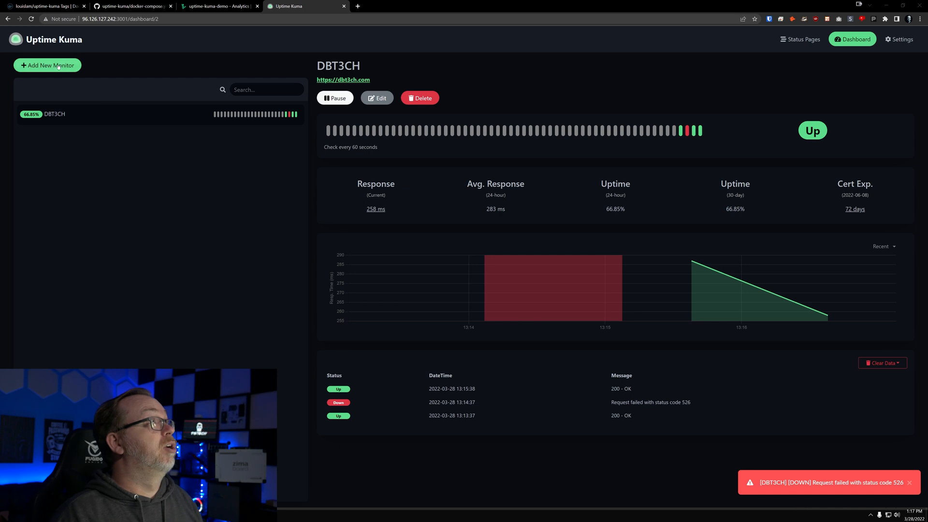
Start another new monitor and list the available monitor types.
left_click(47, 64)
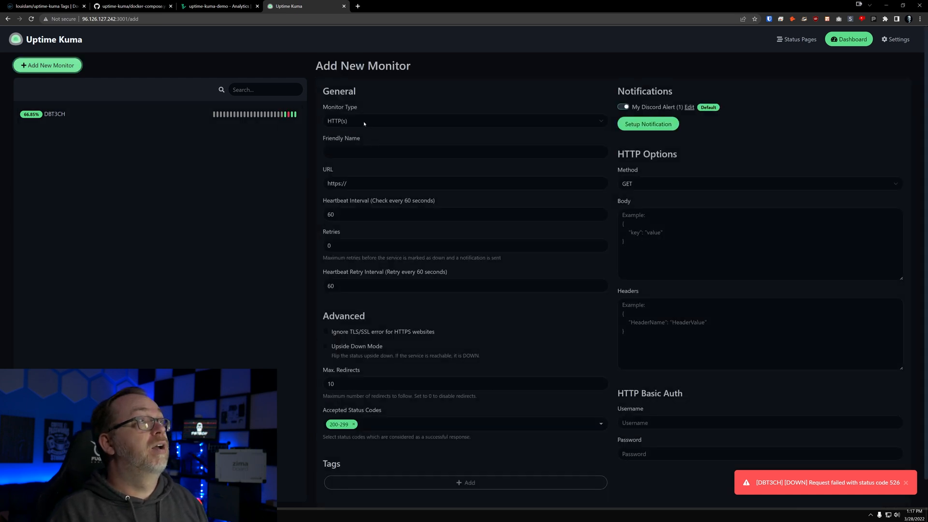
left_click(464, 120)
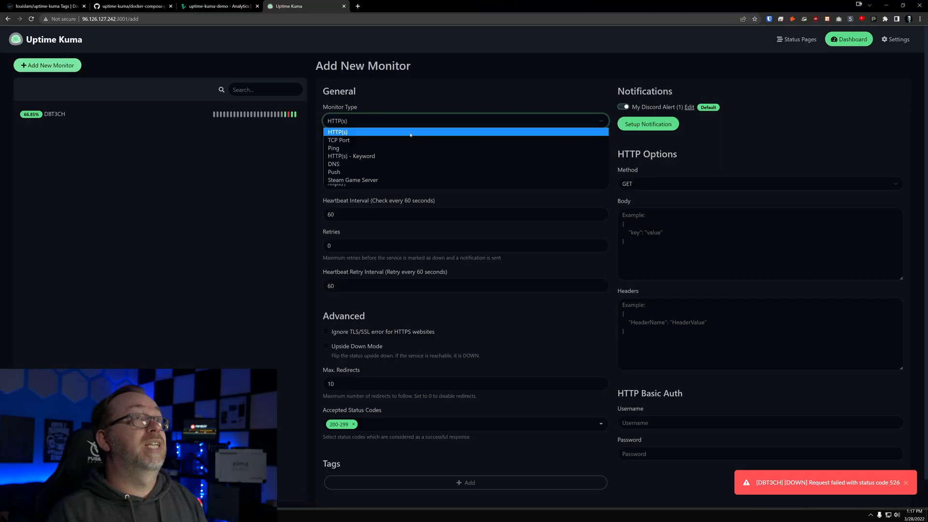
mouse_move(338, 140)
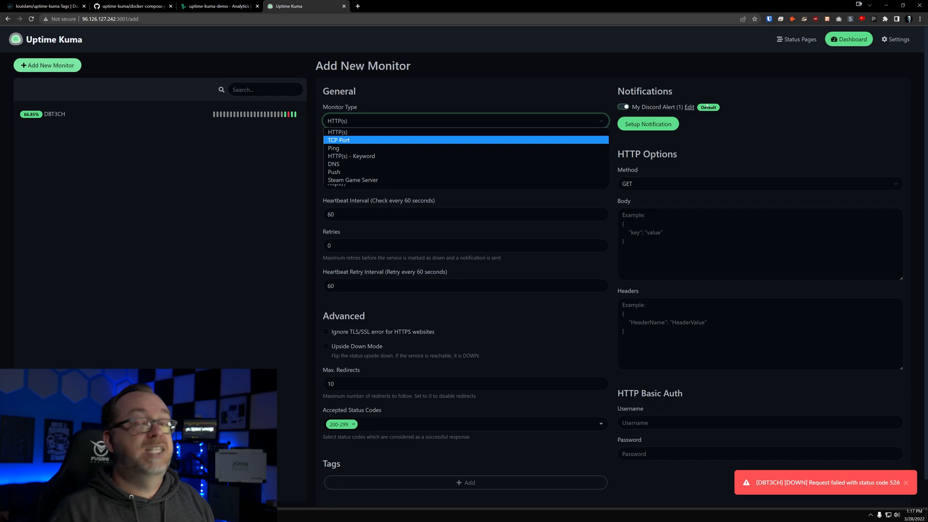